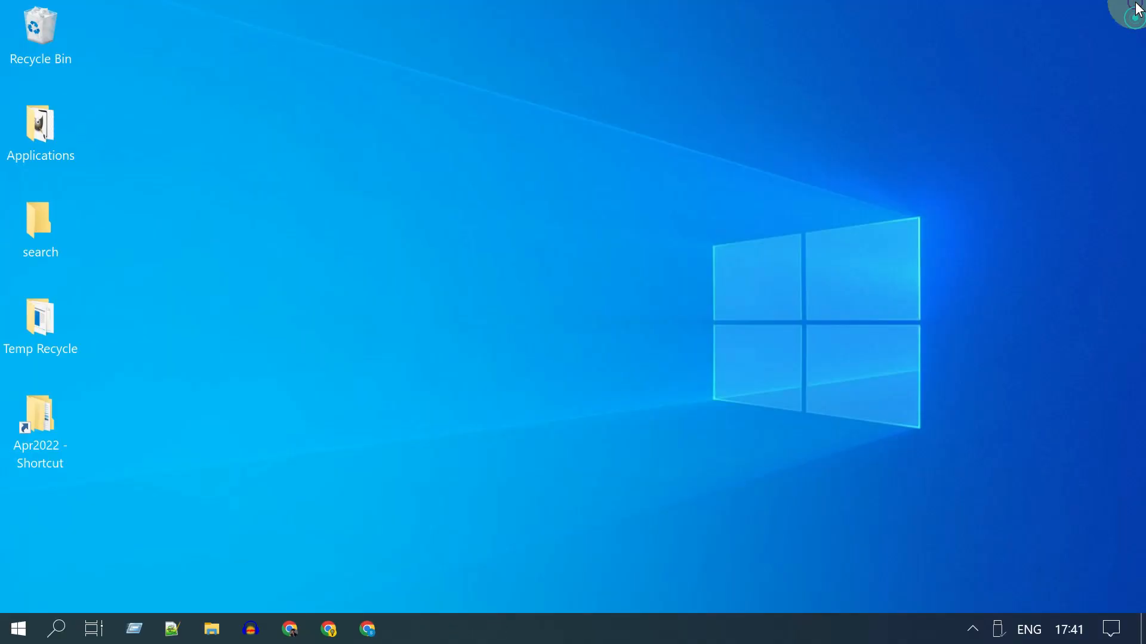
- Search Windows for 'disk cleanup' from the taskbar search box
{"action": "left_click", "coordinate": [58, 628]}
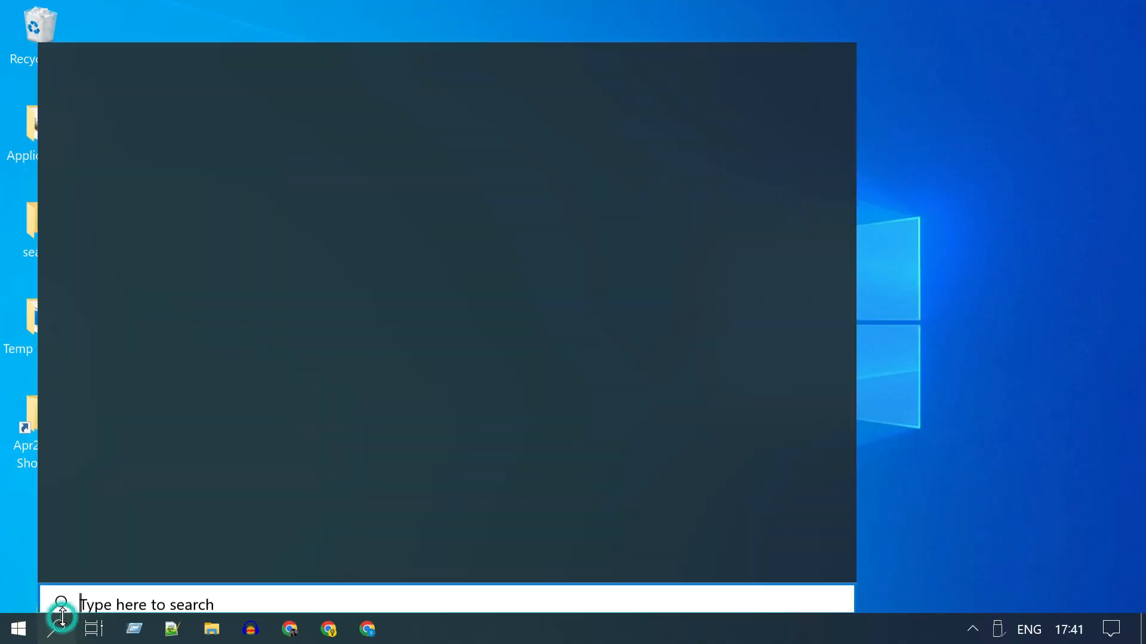
{"action": "type", "text": "disk cleanup"}
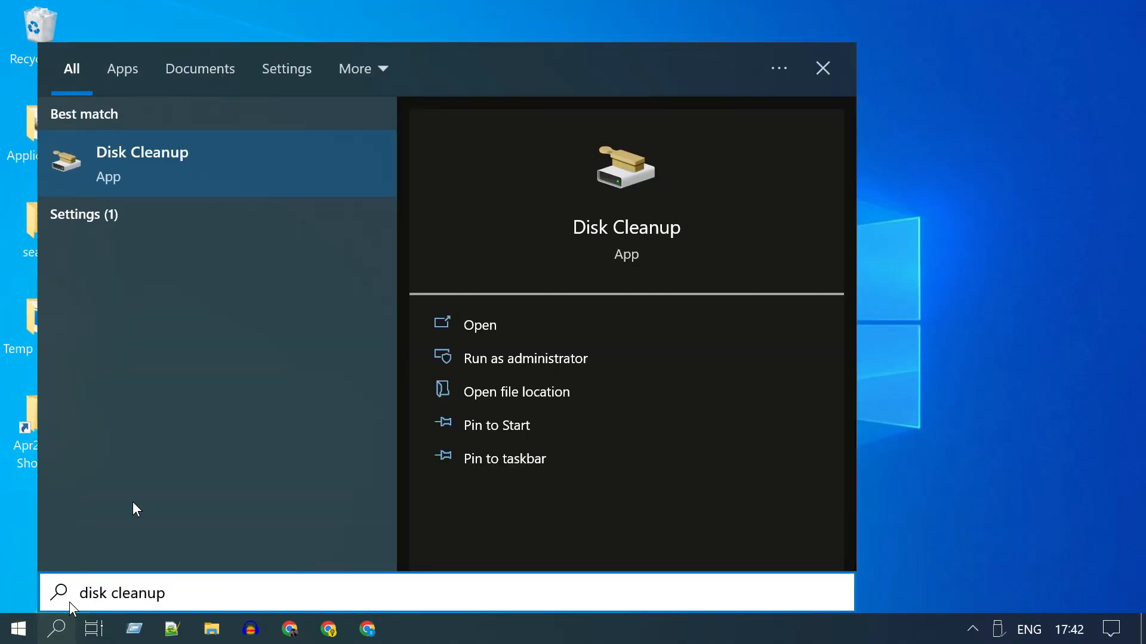
{"action": "mouse_move", "coordinate": [566, 363]}
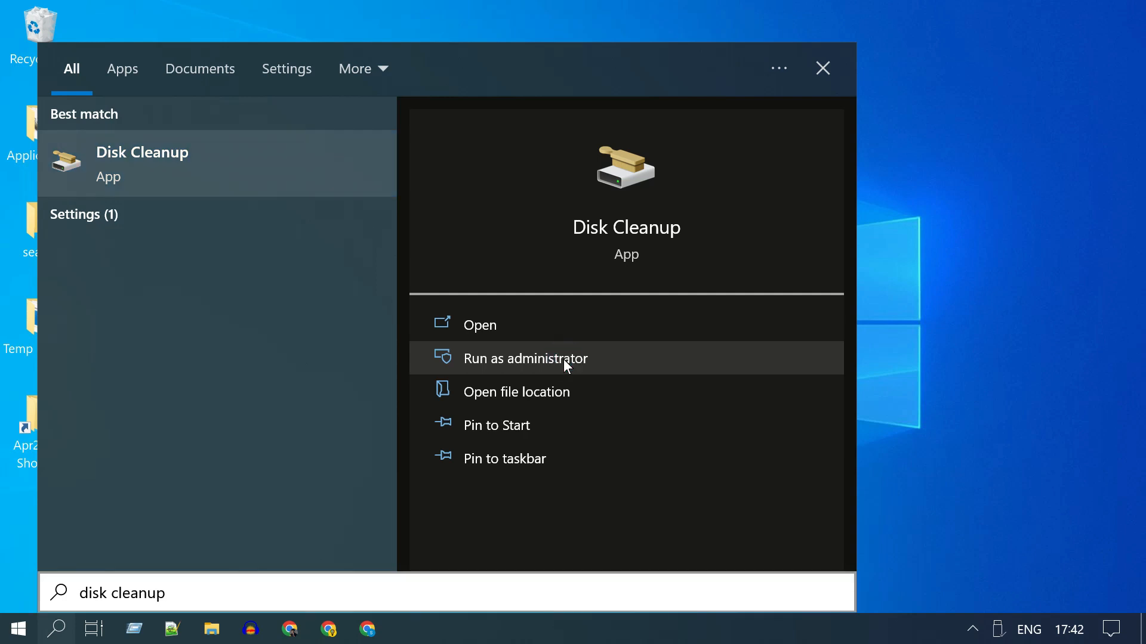
- Run Disk Cleanup as administrator and permanently delete the checked 7.13 GB of files on C:
{"action": "left_click", "coordinate": [524, 358]}
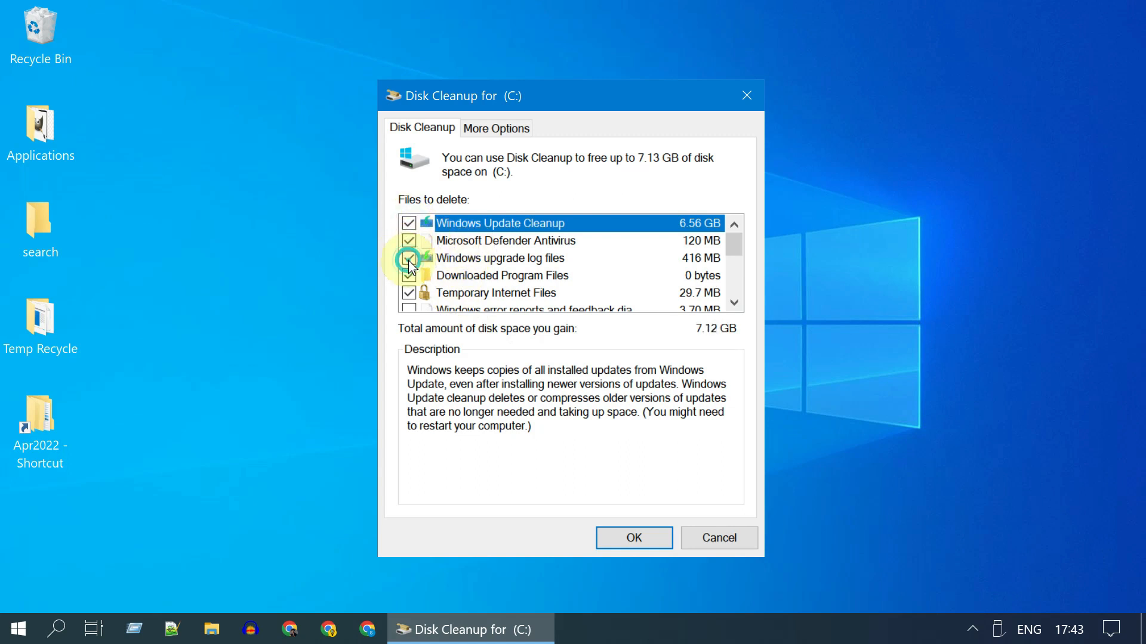
{"action": "scroll", "scroll_direction": "down", "scroll_amount": 3}
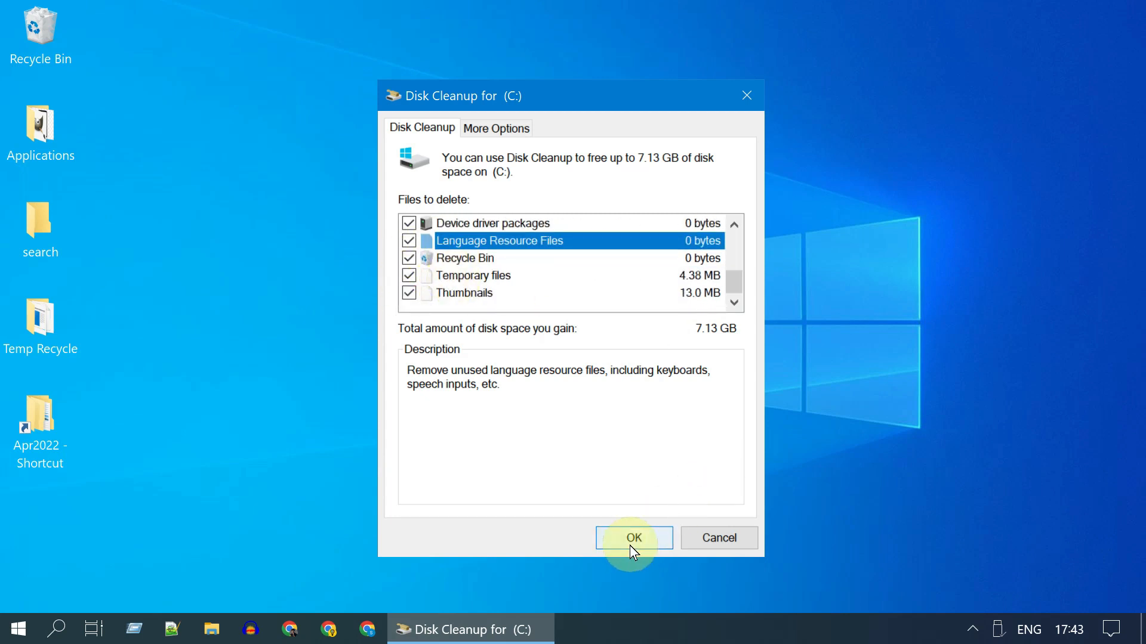
{"action": "left_click", "coordinate": [632, 537]}
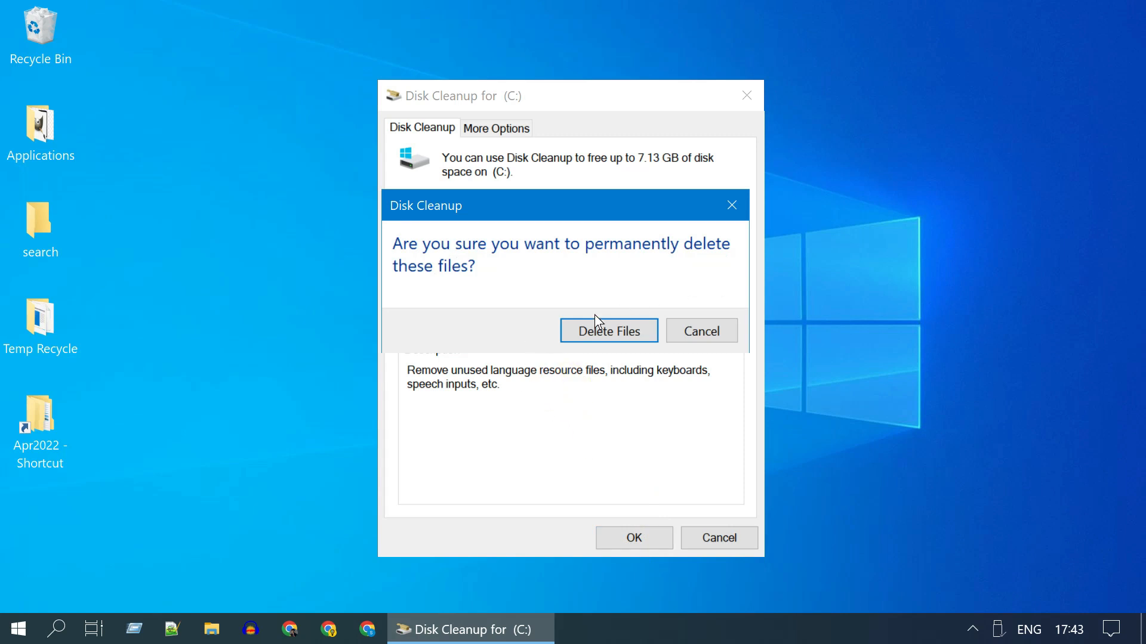
{"action": "left_click", "coordinate": [609, 330]}
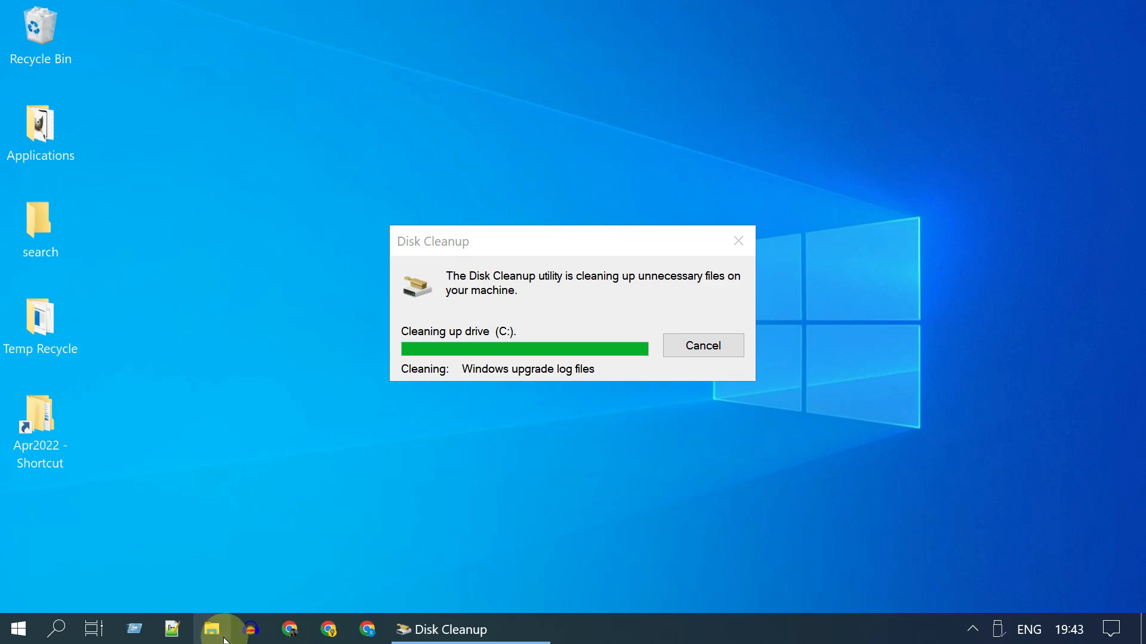
- View This PC in File Explorer, showing C: with 11.1 GB free of 116 GB
{"action": "left_click", "coordinate": [211, 629]}
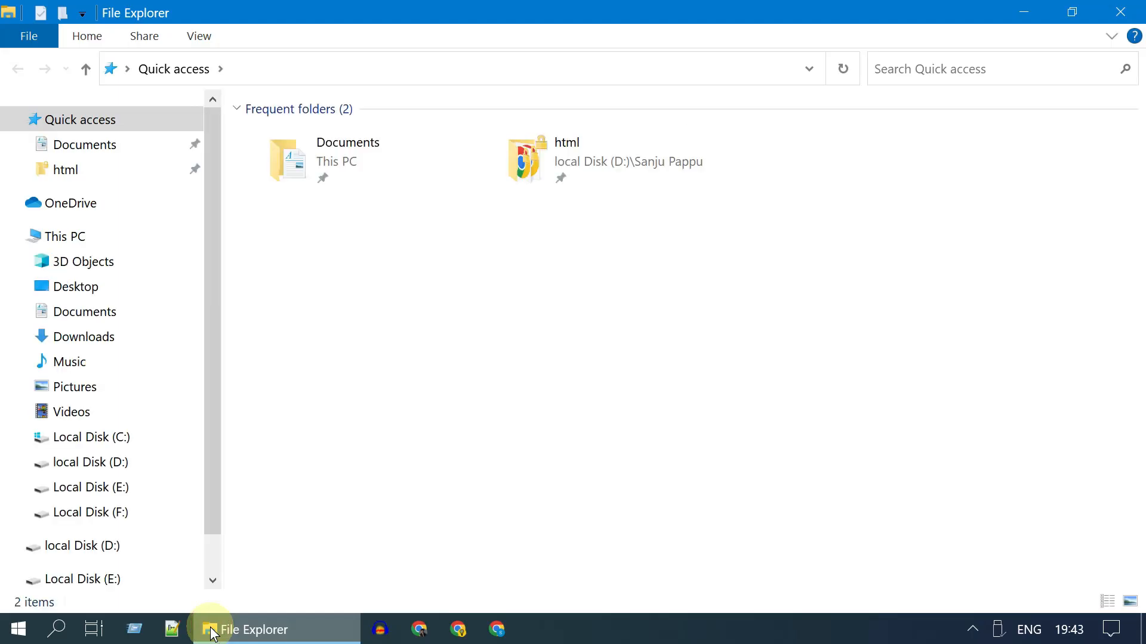
{"action": "left_click", "coordinate": [65, 236]}
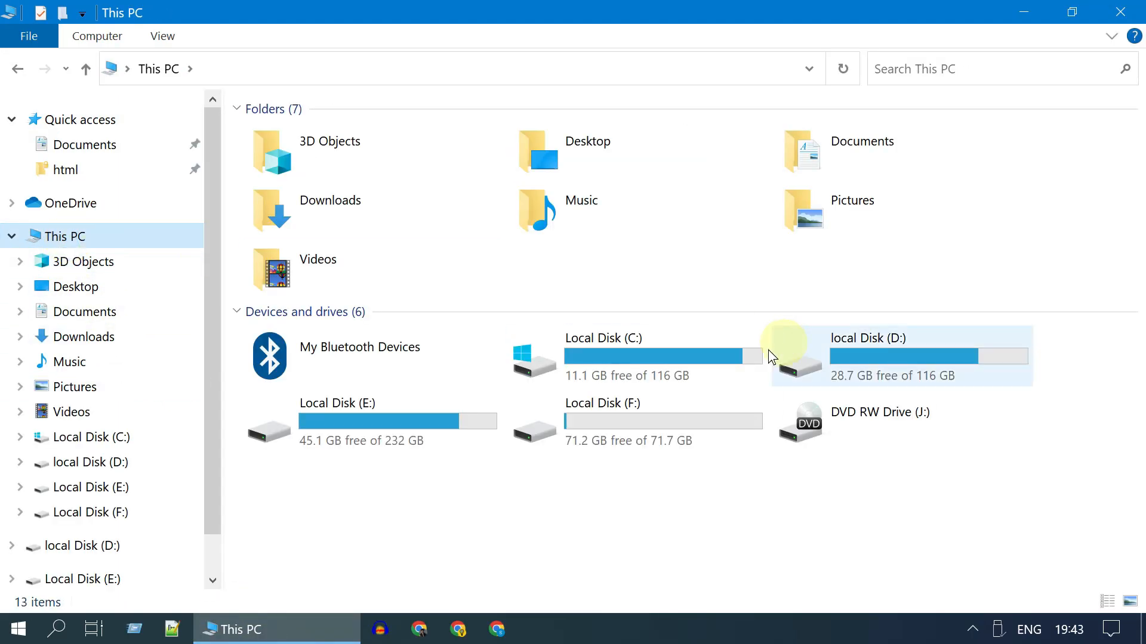
{"action": "mouse_move", "coordinate": [545, 546]}
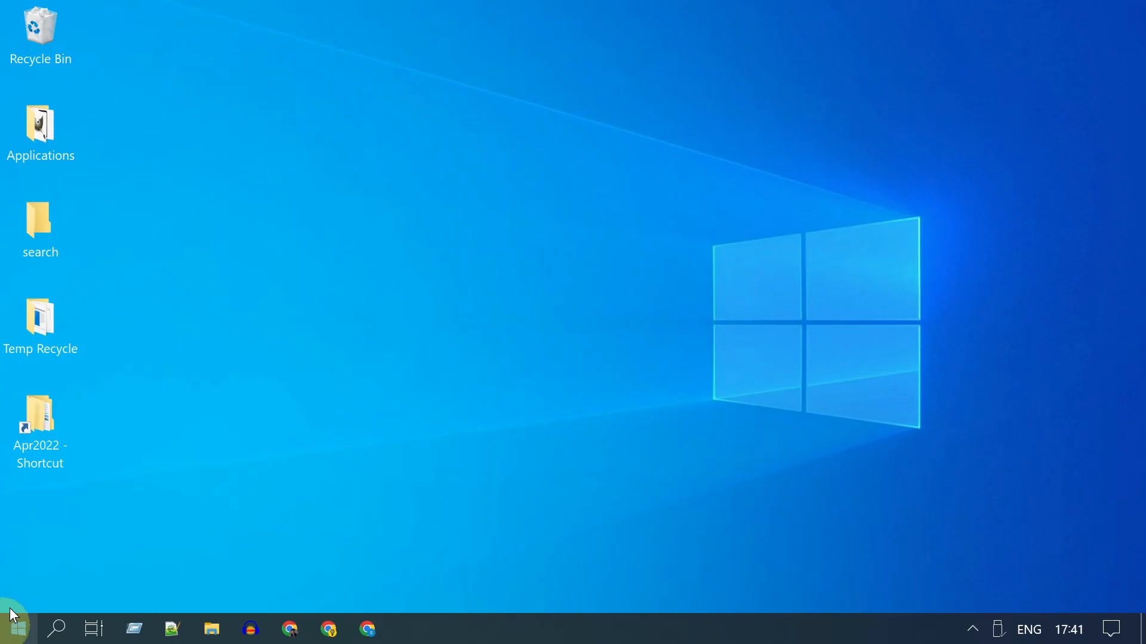
- Sort Apps & features by size and uninstall GIMP 2.10.30 (1.15 GB)
{"action": "left_click", "coordinate": [57, 629]}
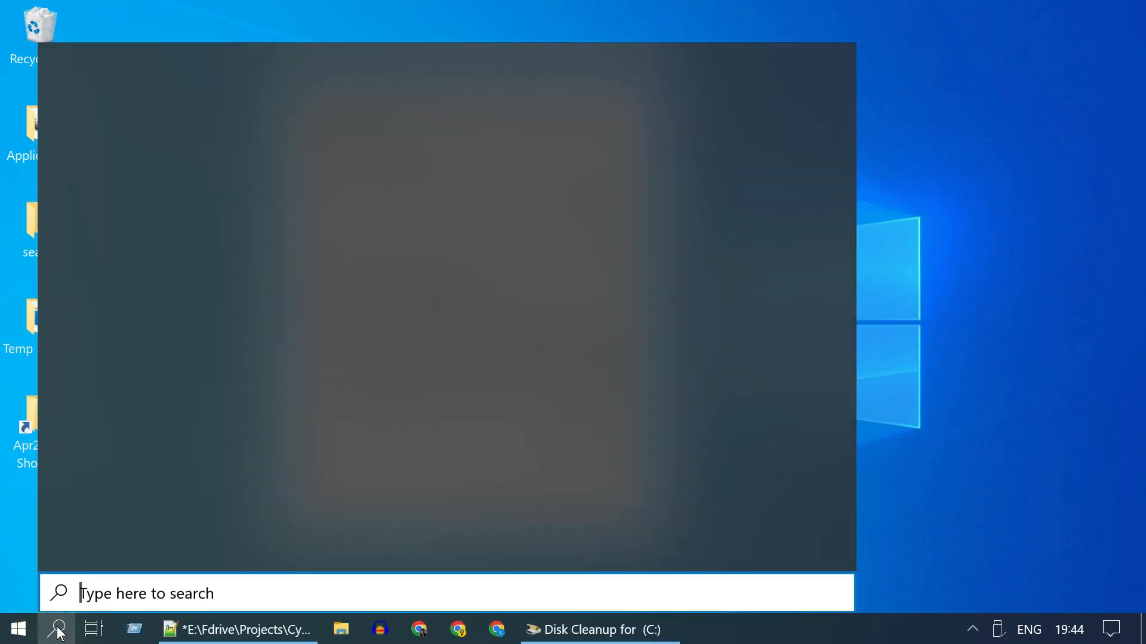
{"action": "type", "text": "prog"}
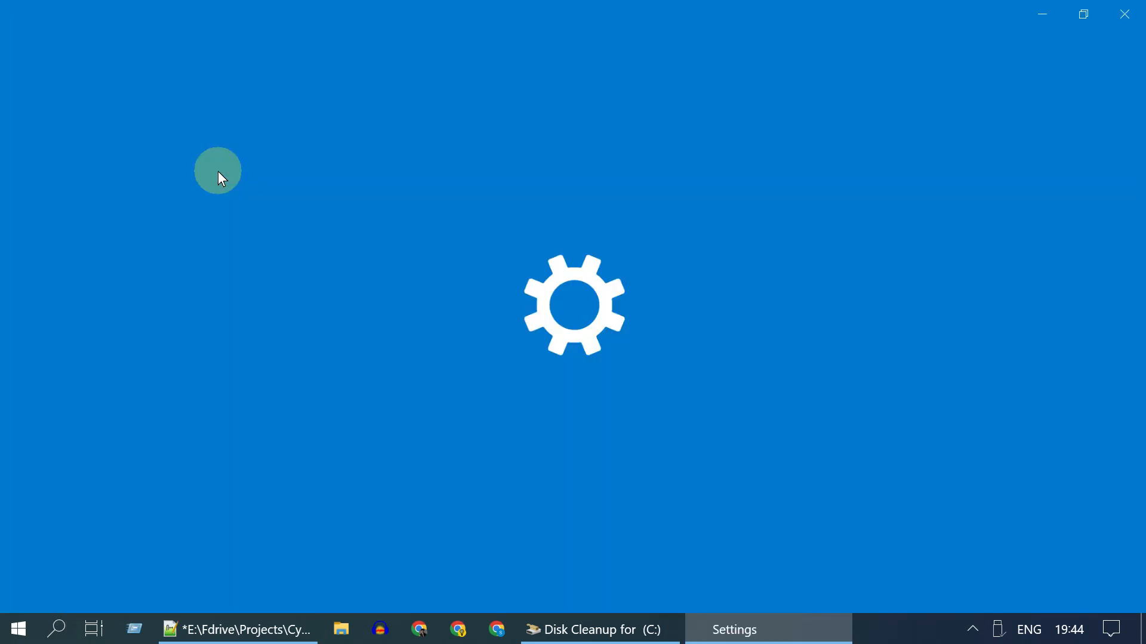
{"action": "left_click", "coordinate": [479, 451]}
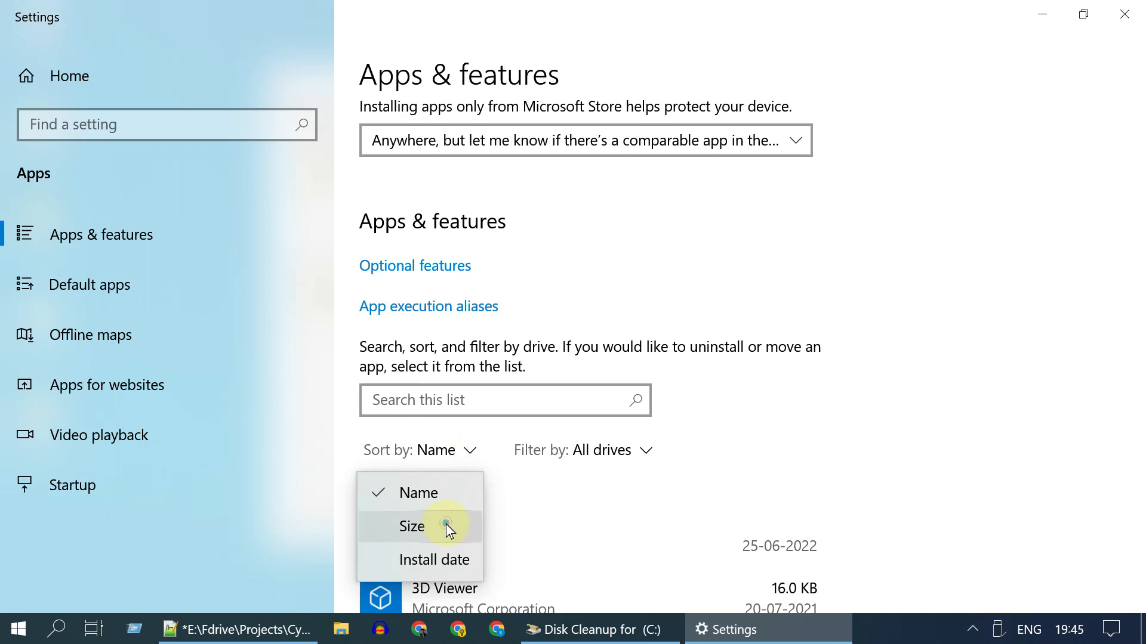
{"action": "left_click", "coordinate": [411, 527]}
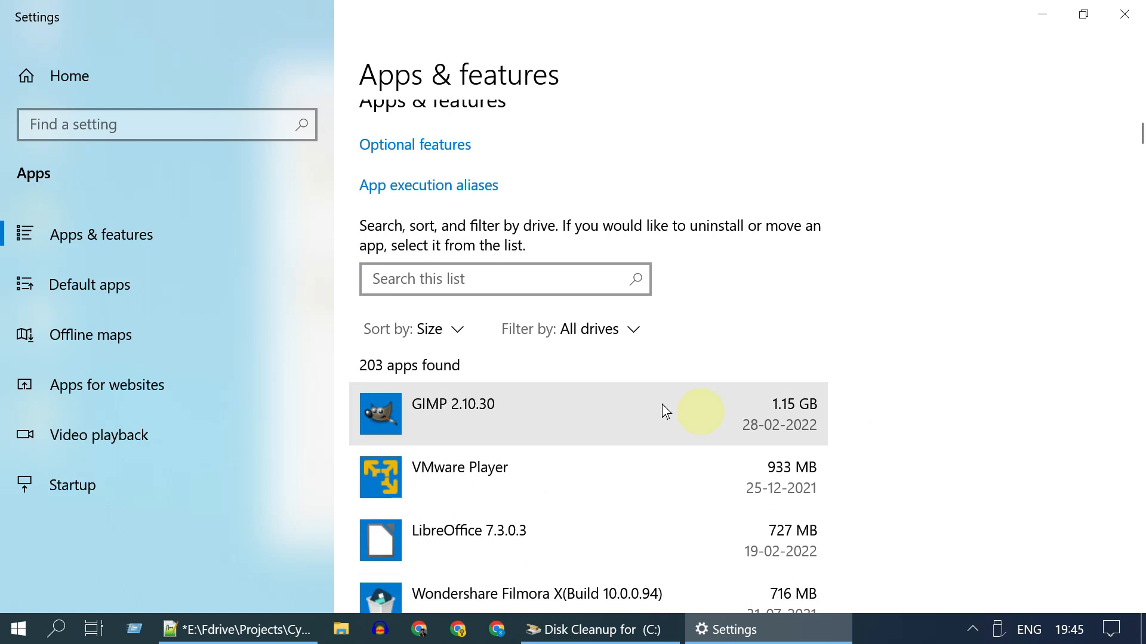
{"action": "left_click", "coordinate": [511, 414]}
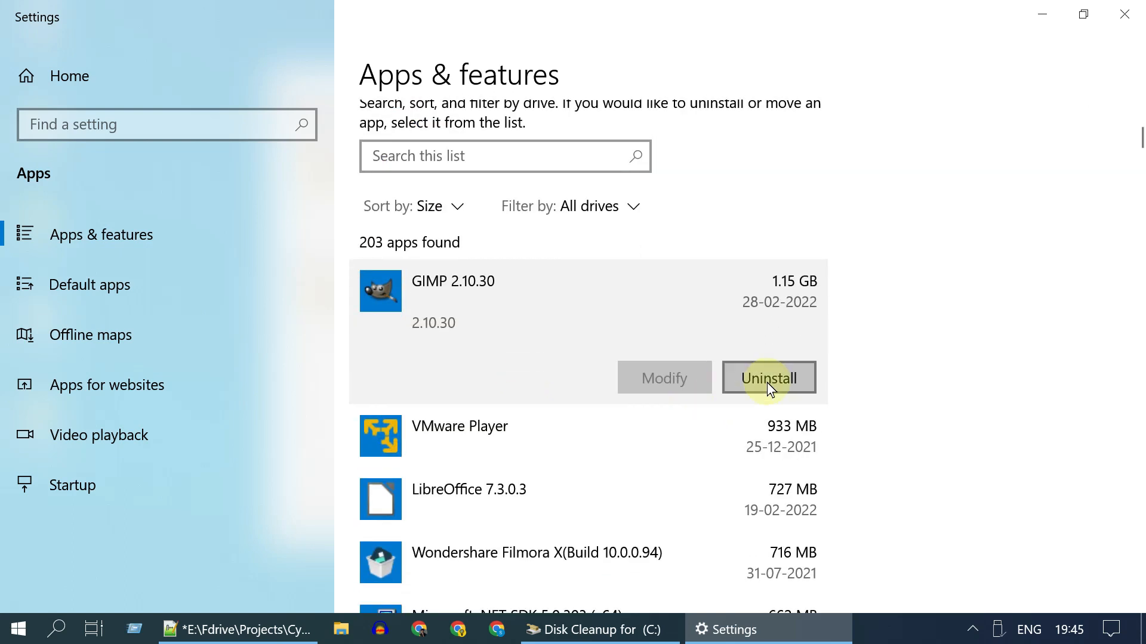
{"action": "left_click", "coordinate": [768, 378]}
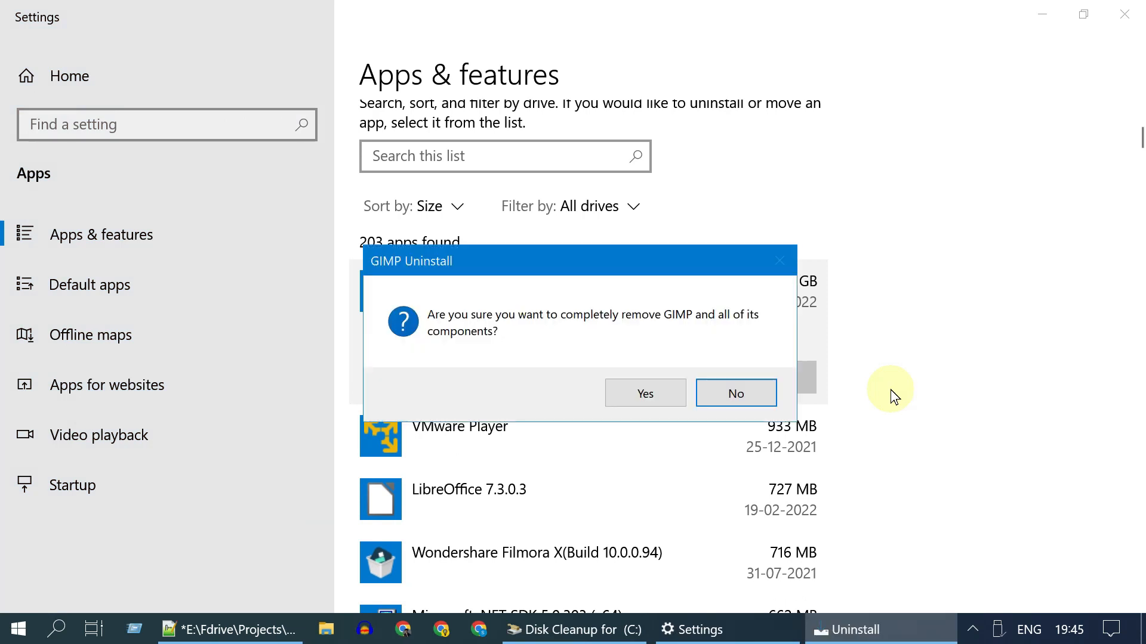
{"action": "left_click", "coordinate": [644, 393]}
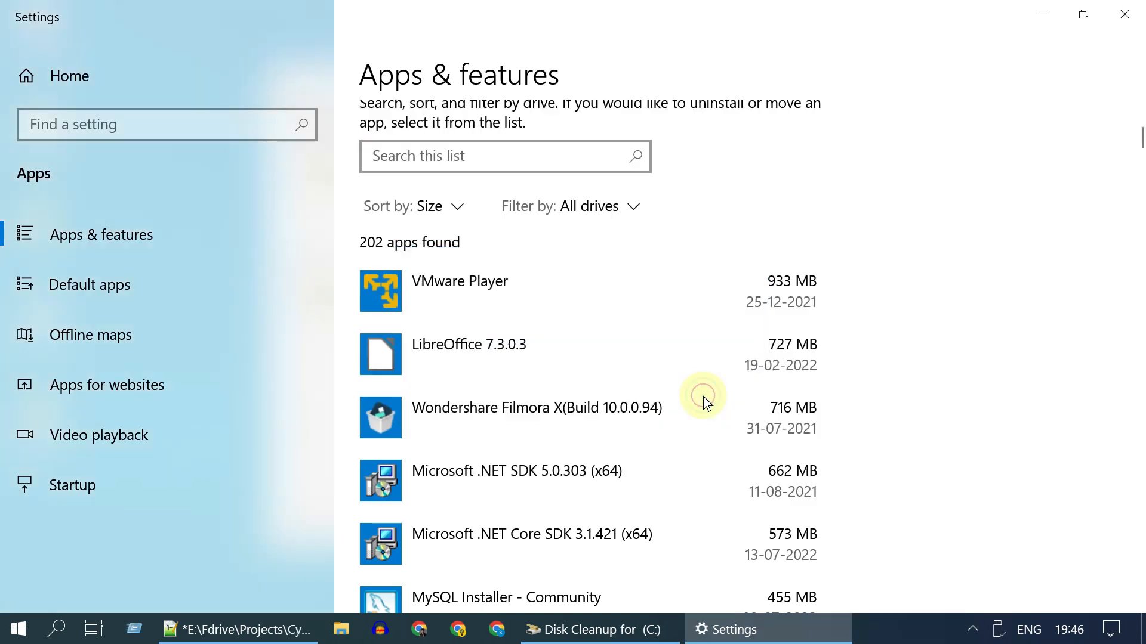
- Open the portable wiztree folder on the desktop and launch WizTree.exe
{"action": "left_click", "coordinate": [354, 628]}
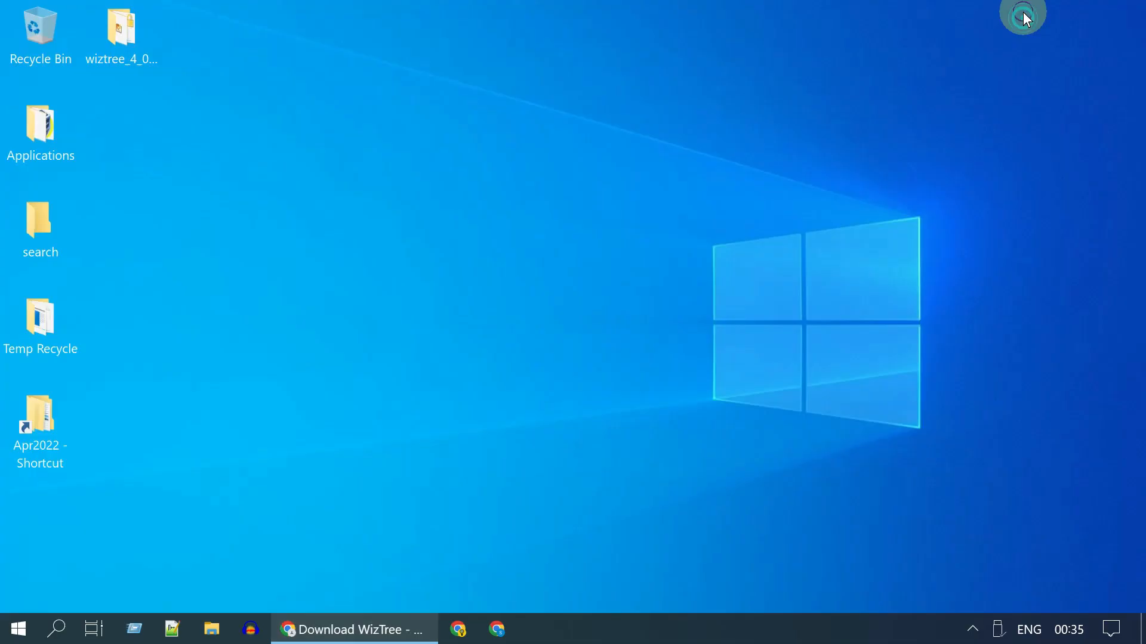
{"action": "left_click", "coordinate": [120, 33]}
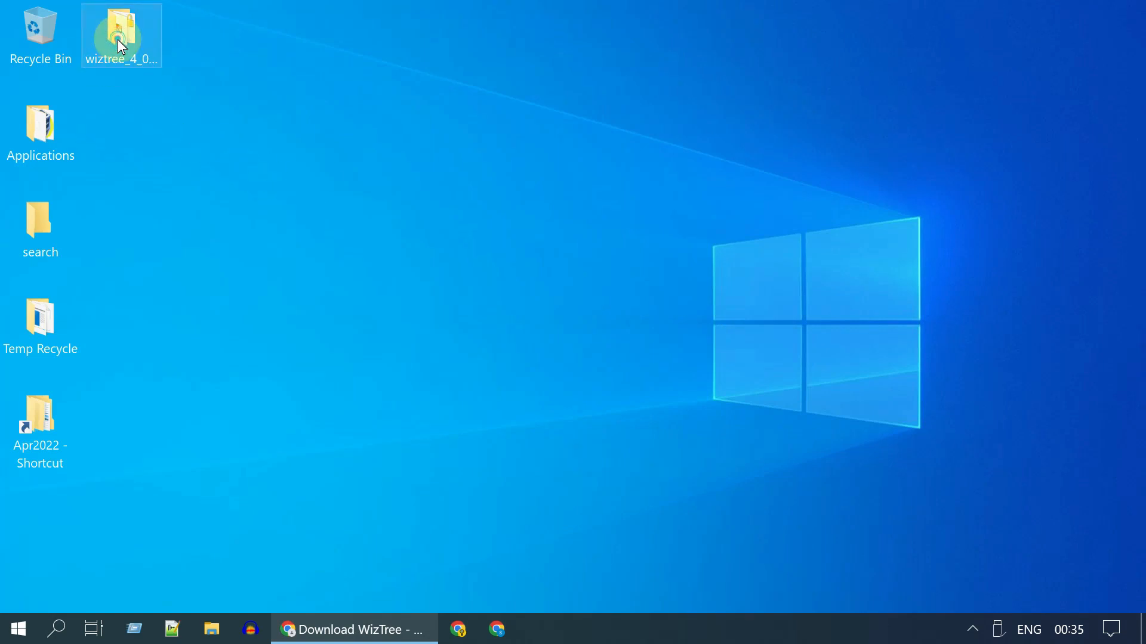
{"action": "double_click", "coordinate": [121, 29]}
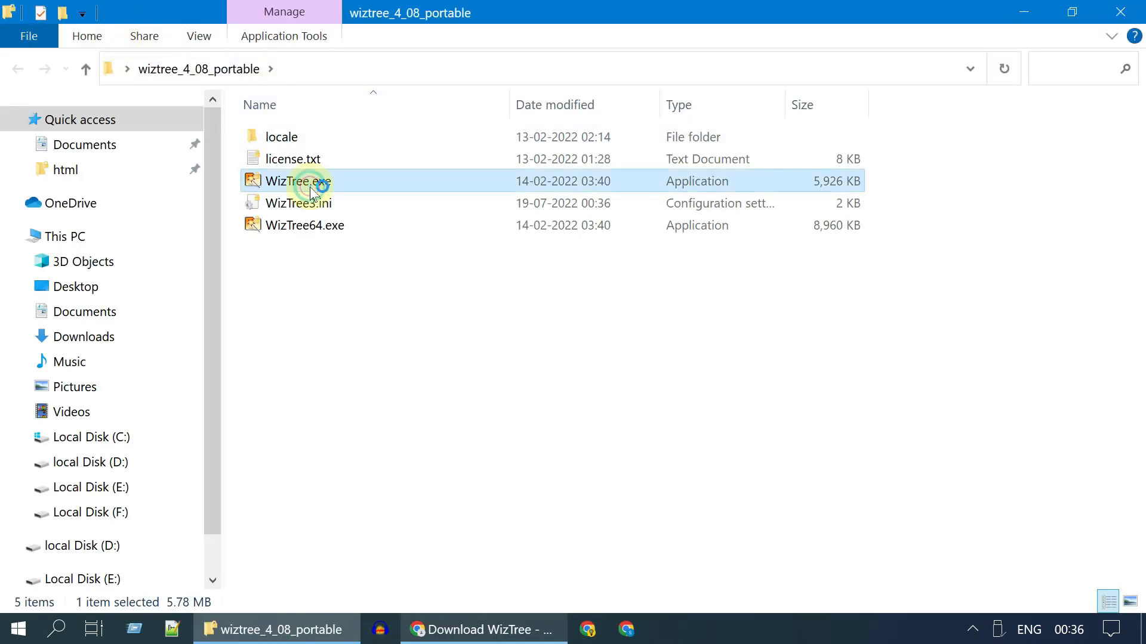
{"action": "double_click", "coordinate": [297, 181]}
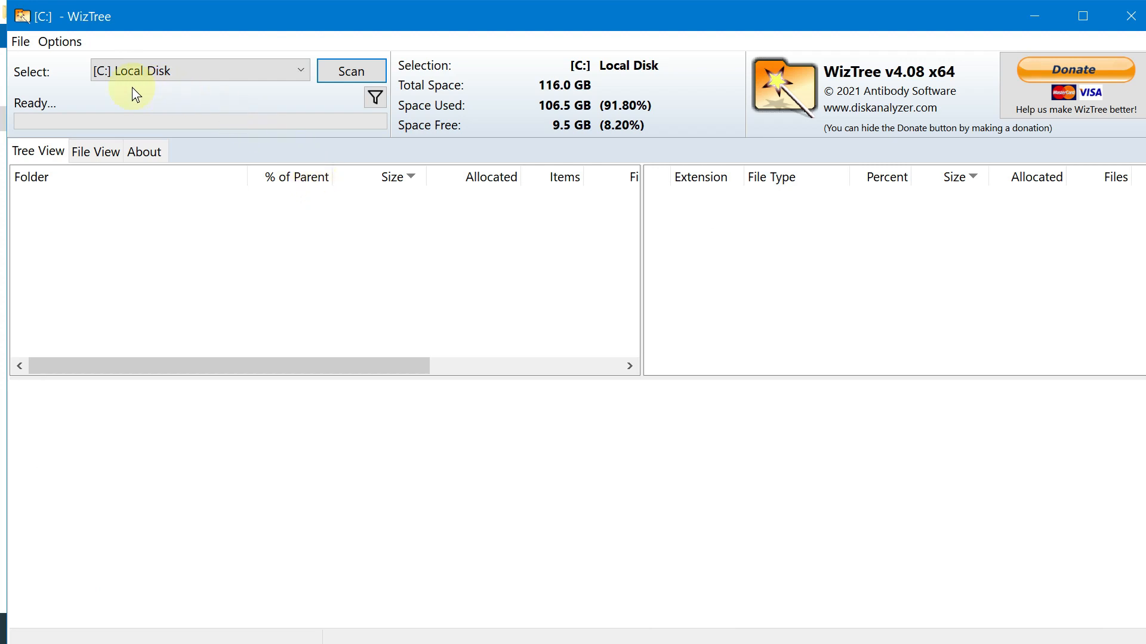
- Scan [C:] Local Disk in WizTree for a folder and file-type breakdown
{"action": "left_click", "coordinate": [352, 71]}
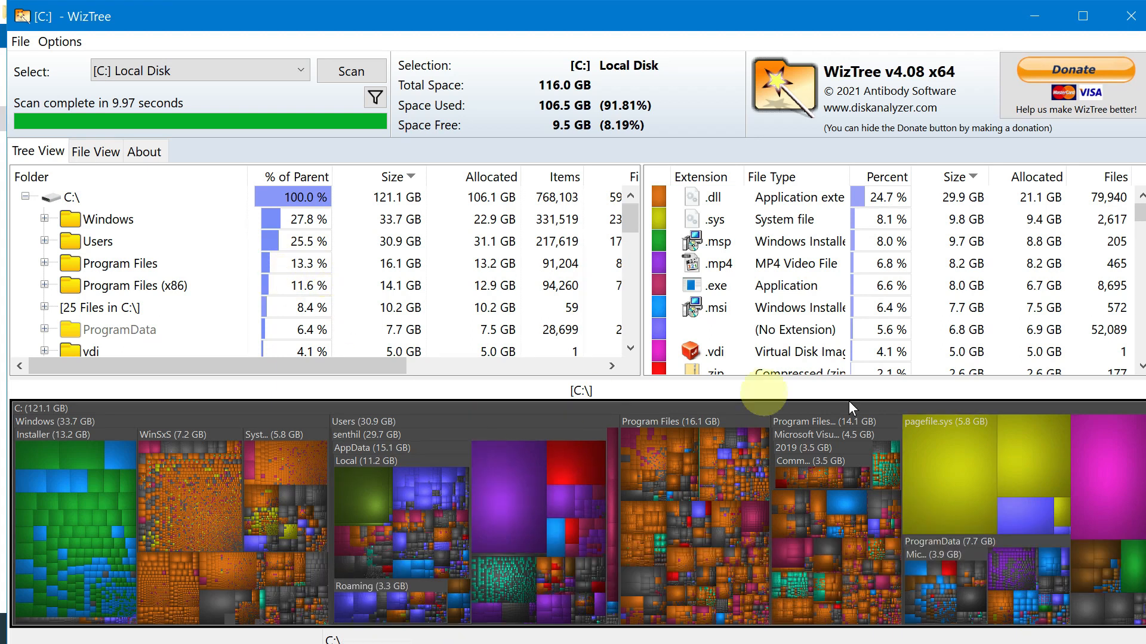
{"action": "left_click", "coordinate": [95, 151]}
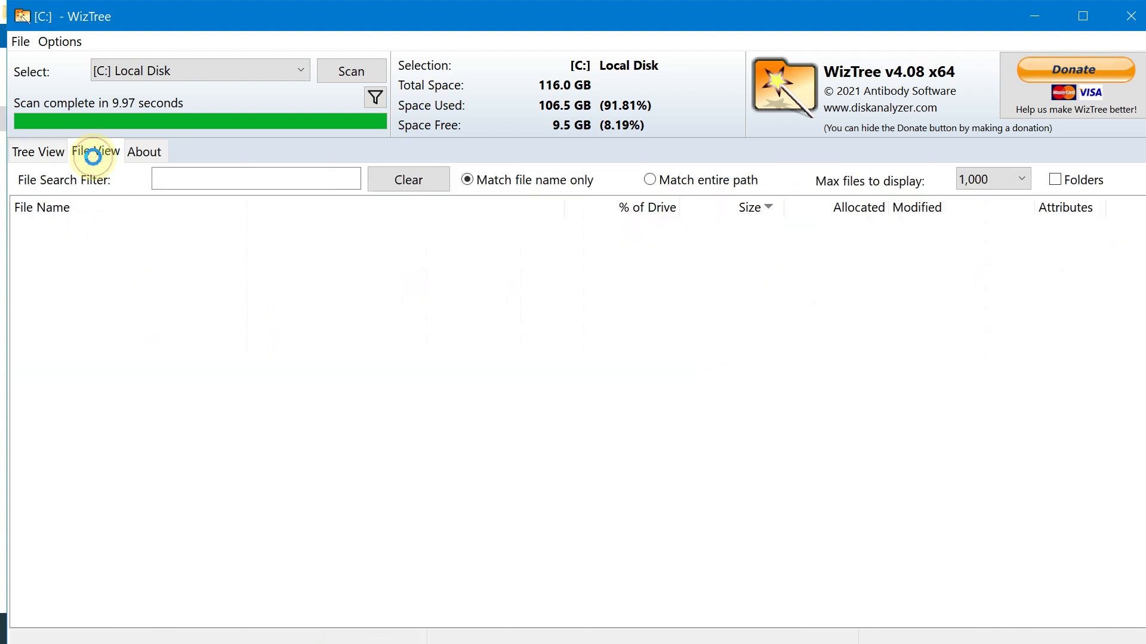
{"action": "left_click", "coordinate": [95, 150]}
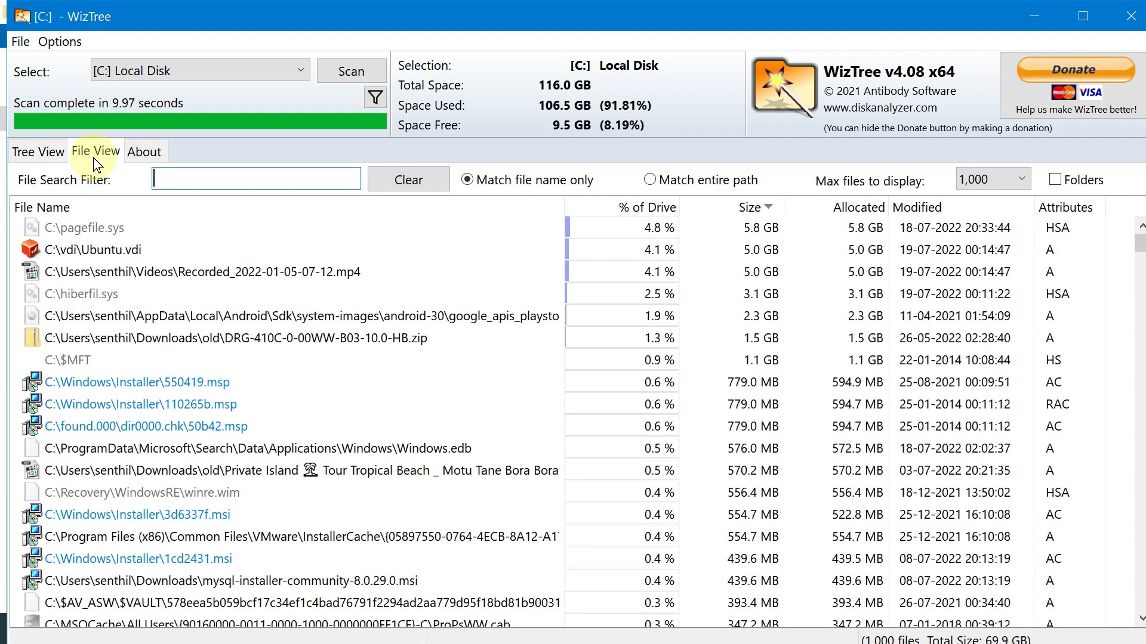
{"action": "left_click", "coordinate": [38, 151]}
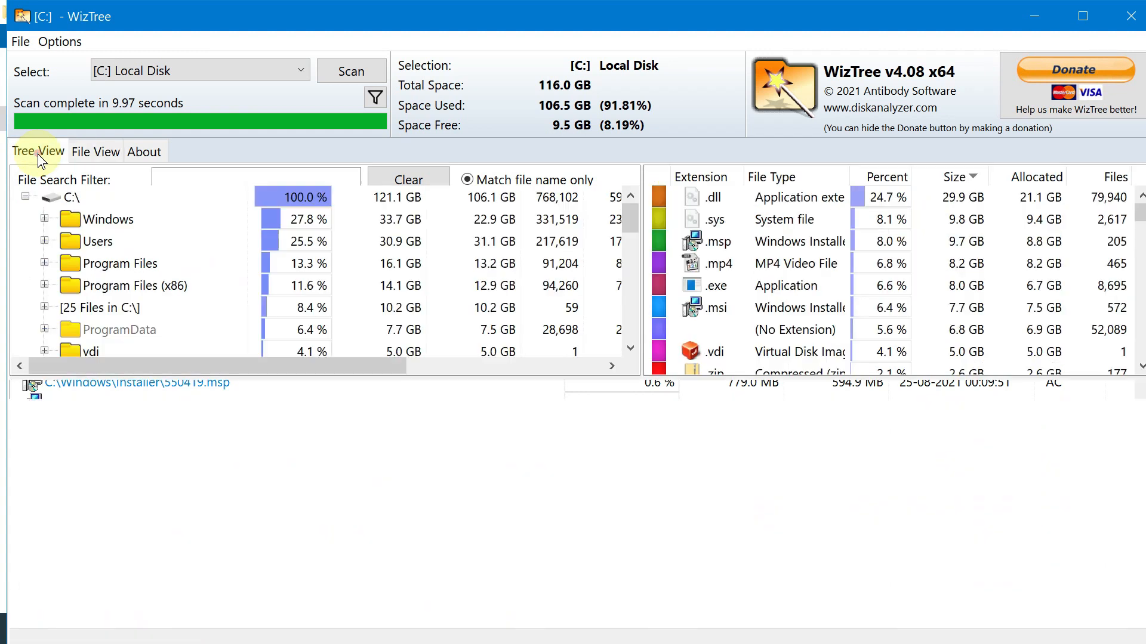
{"action": "left_click", "coordinate": [37, 151]}
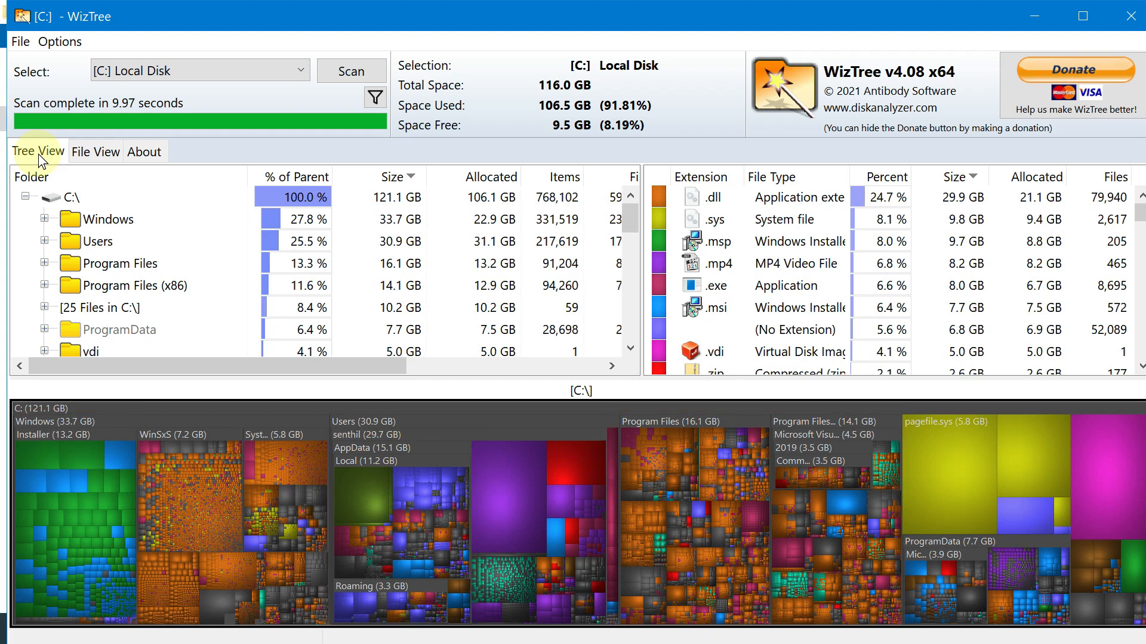
{"action": "mouse_move", "coordinate": [977, 488]}
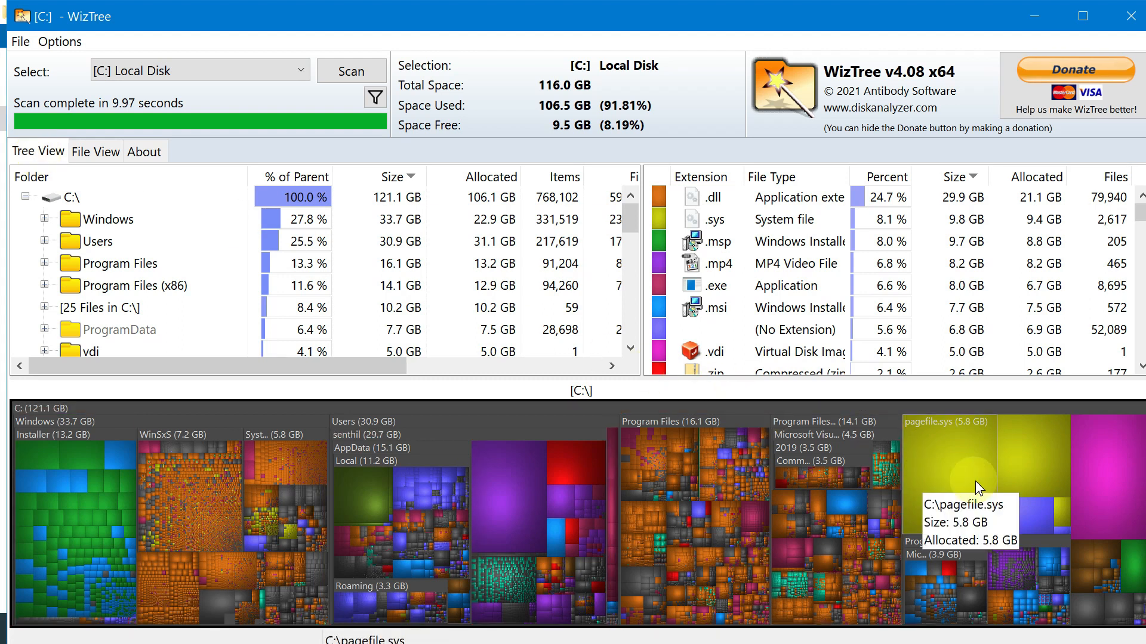
{"action": "mouse_move", "coordinate": [1043, 470]}
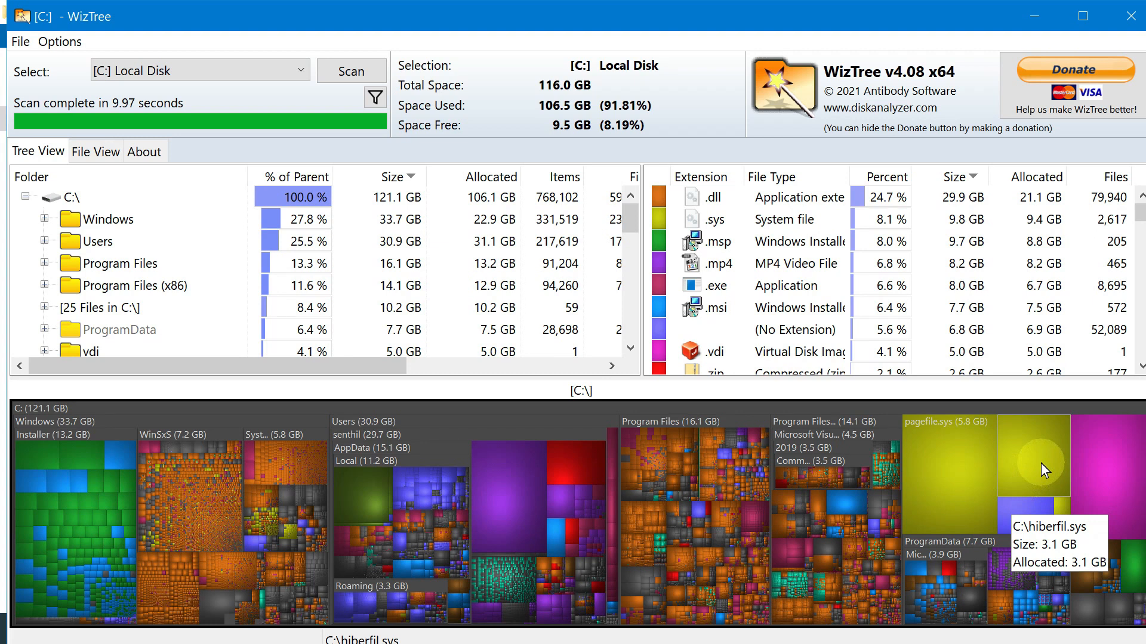
{"action": "mouse_move", "coordinate": [1118, 472]}
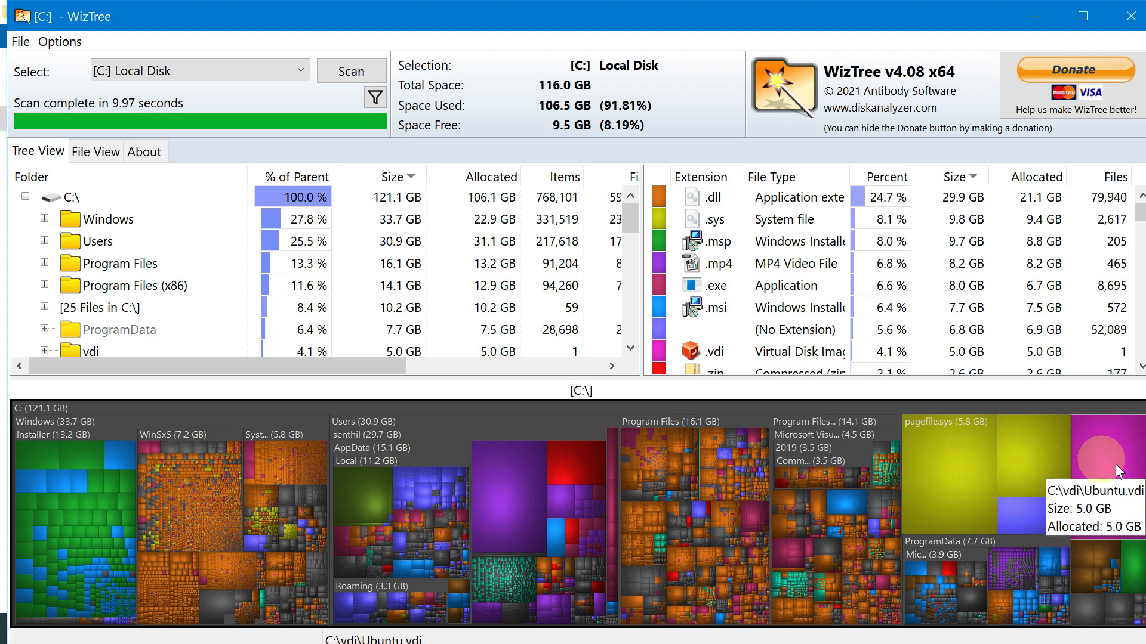
- Select the 5.0 GB C:\vdi\Ubuntu.vdi file in WizTree for deletion
{"action": "left_click", "coordinate": [45, 351]}
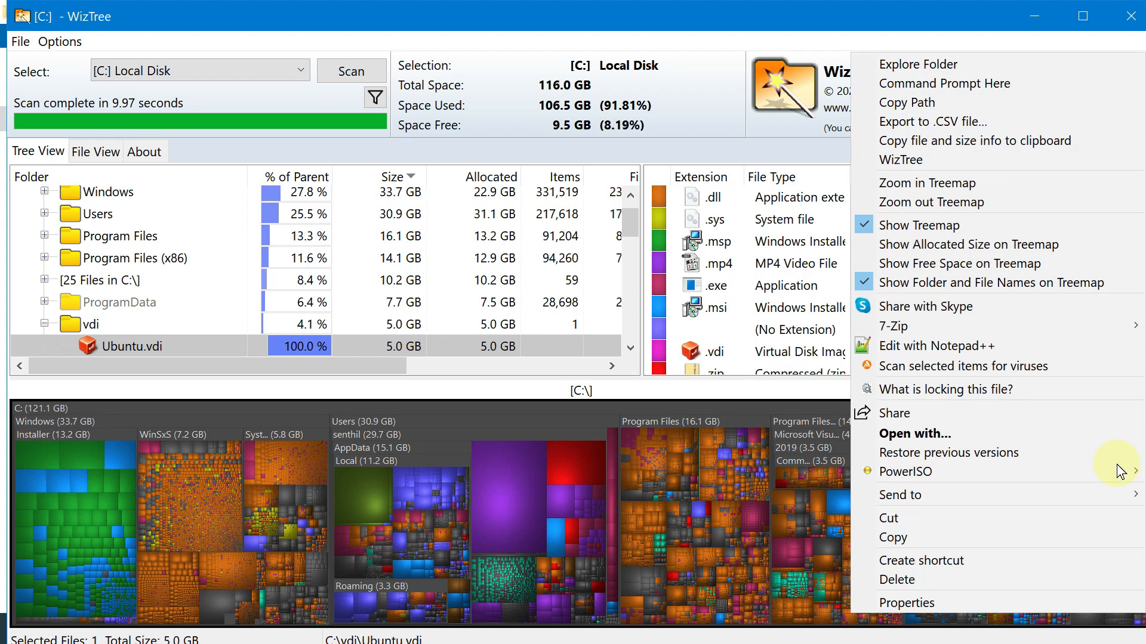
{"action": "mouse_move", "coordinate": [896, 579]}
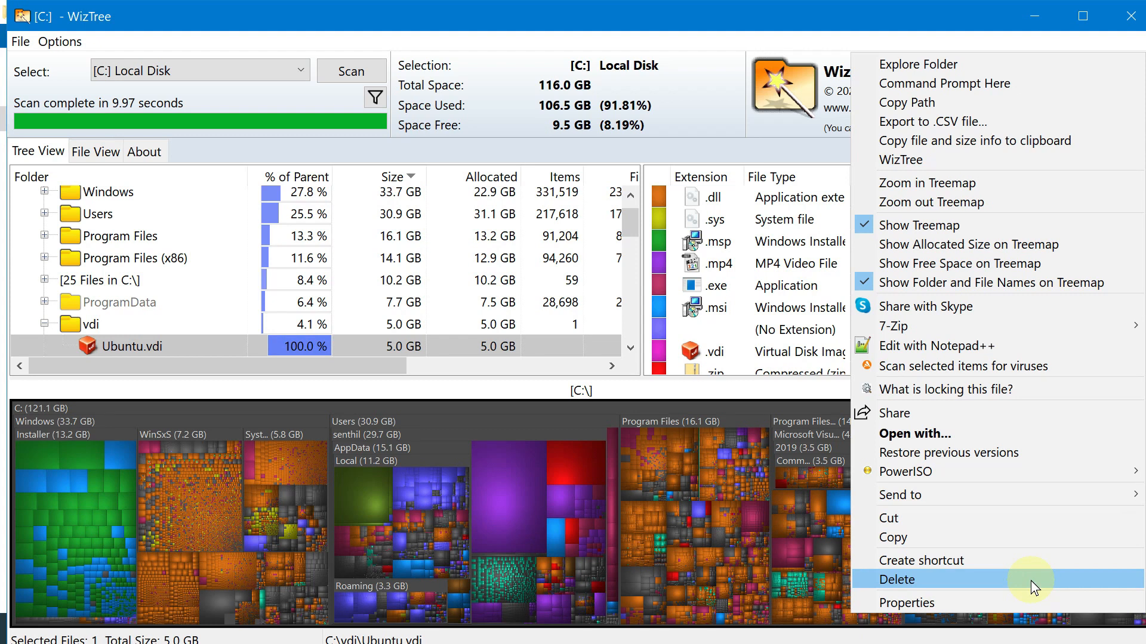
{"action": "mouse_move", "coordinate": [943, 71]}
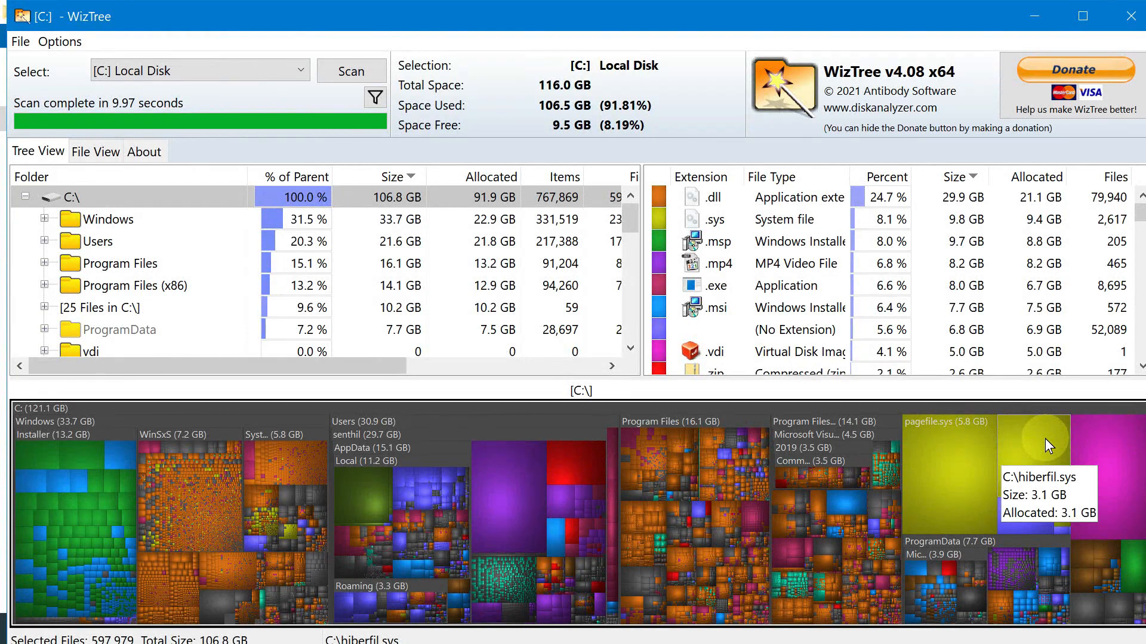
{"action": "mouse_move", "coordinate": [1051, 444]}
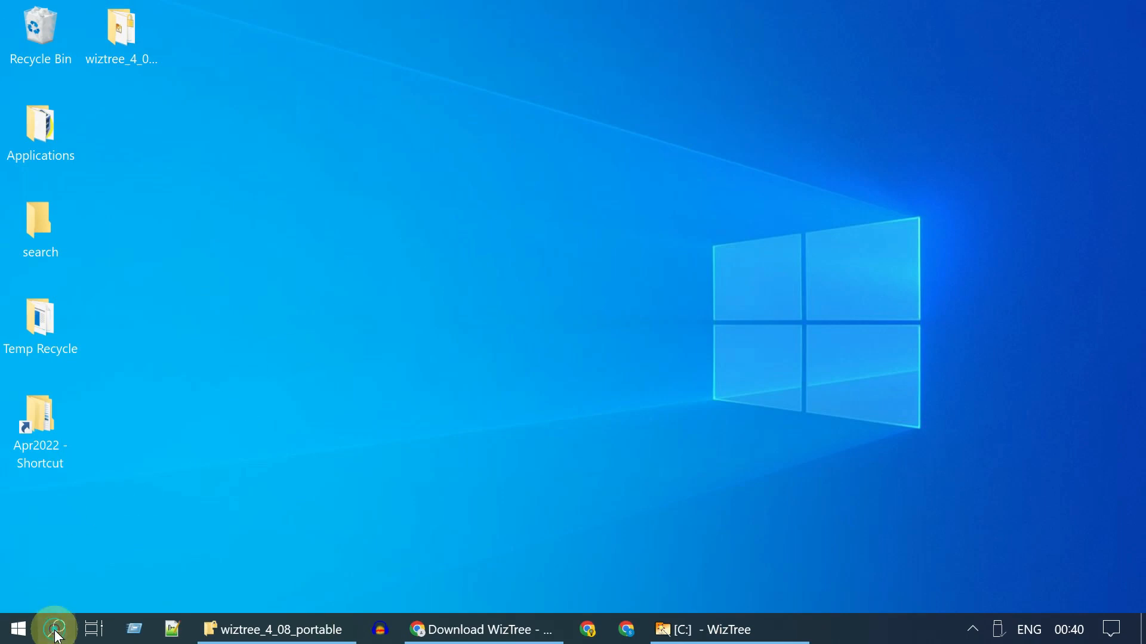
- Run Command Prompt as administrator and enter 'powercfg.exe /hibernate off'
{"action": "type", "text": "cmd"}
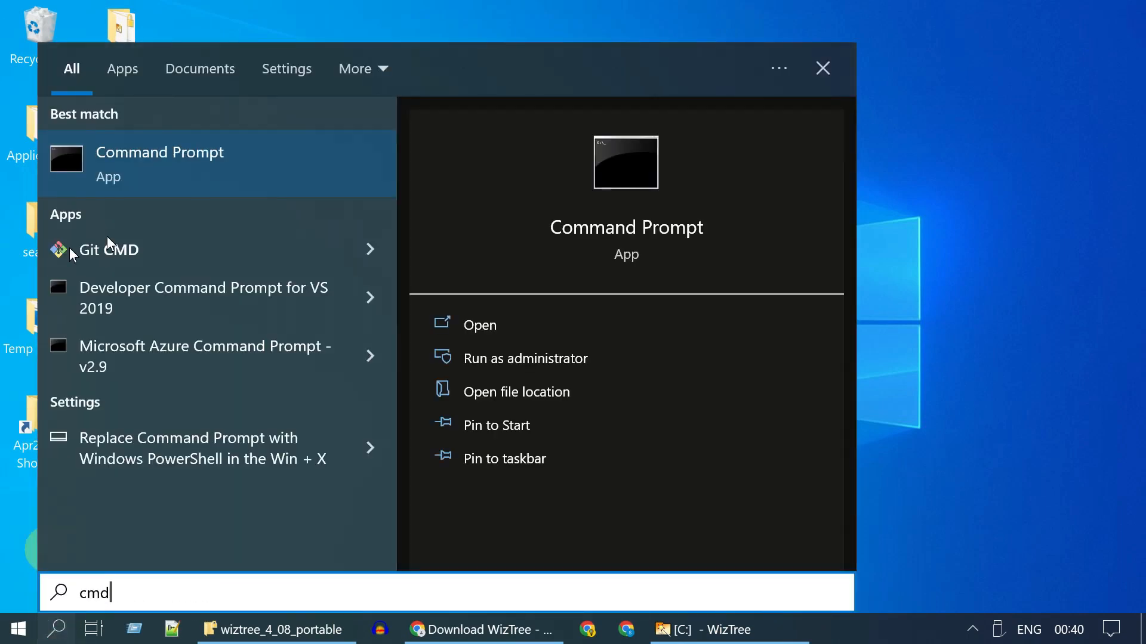
{"action": "left_click", "coordinate": [524, 358]}
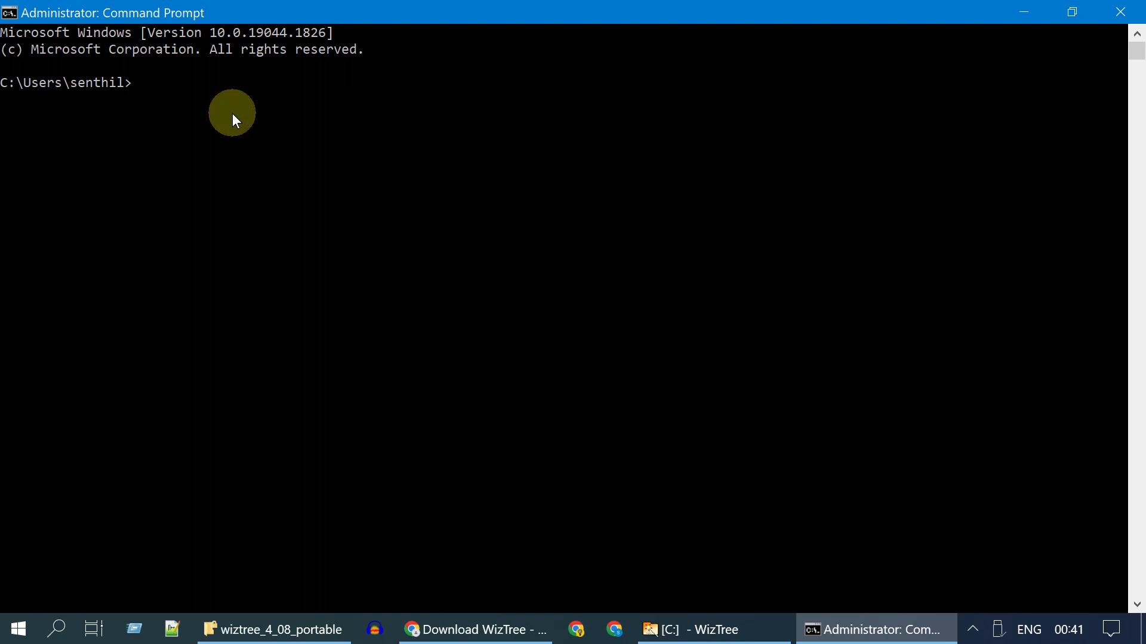
{"action": "type", "text": "powercfg.exe /hibernate off"}
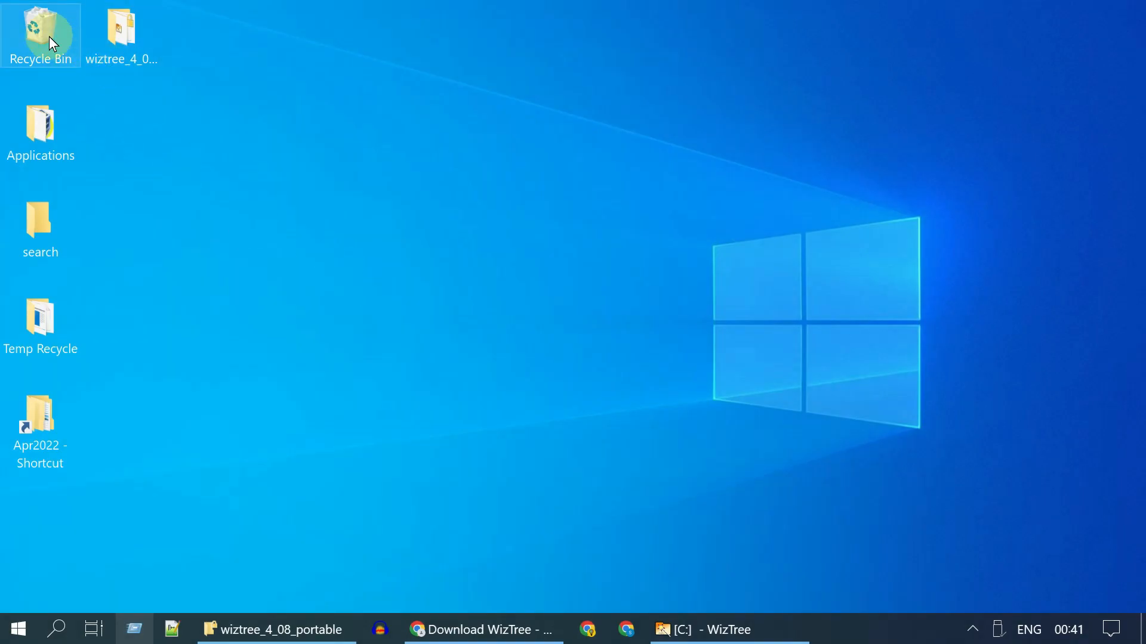
- Empty the Recycle Bin from its context menu, confirming deletion of all 73 items
{"action": "right_click", "coordinate": [41, 33]}
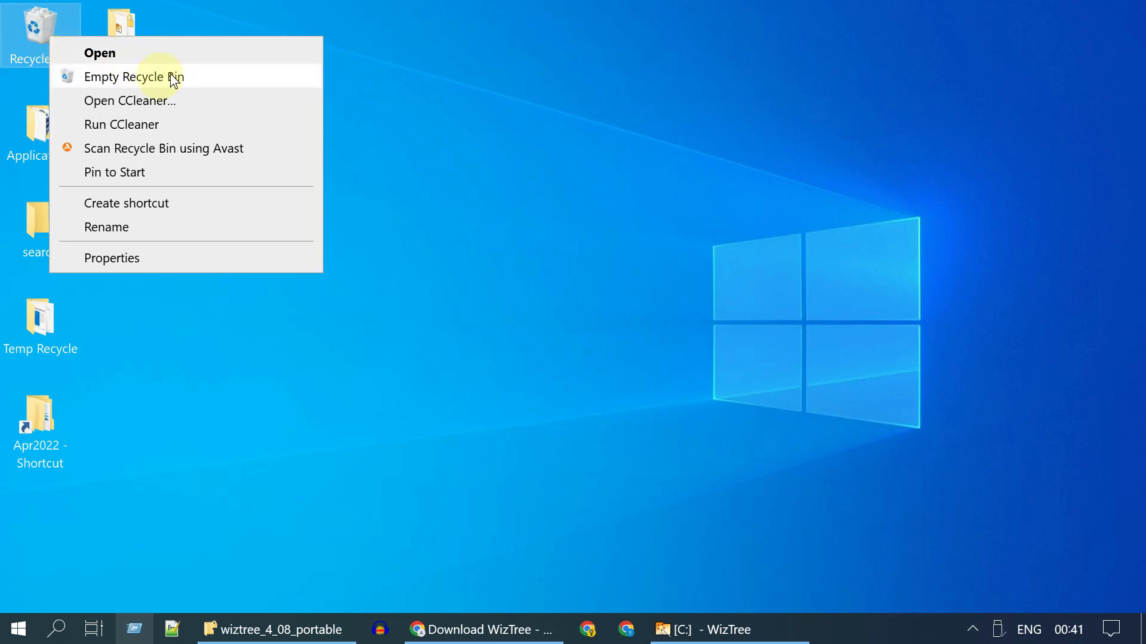
{"action": "left_click", "coordinate": [133, 76]}
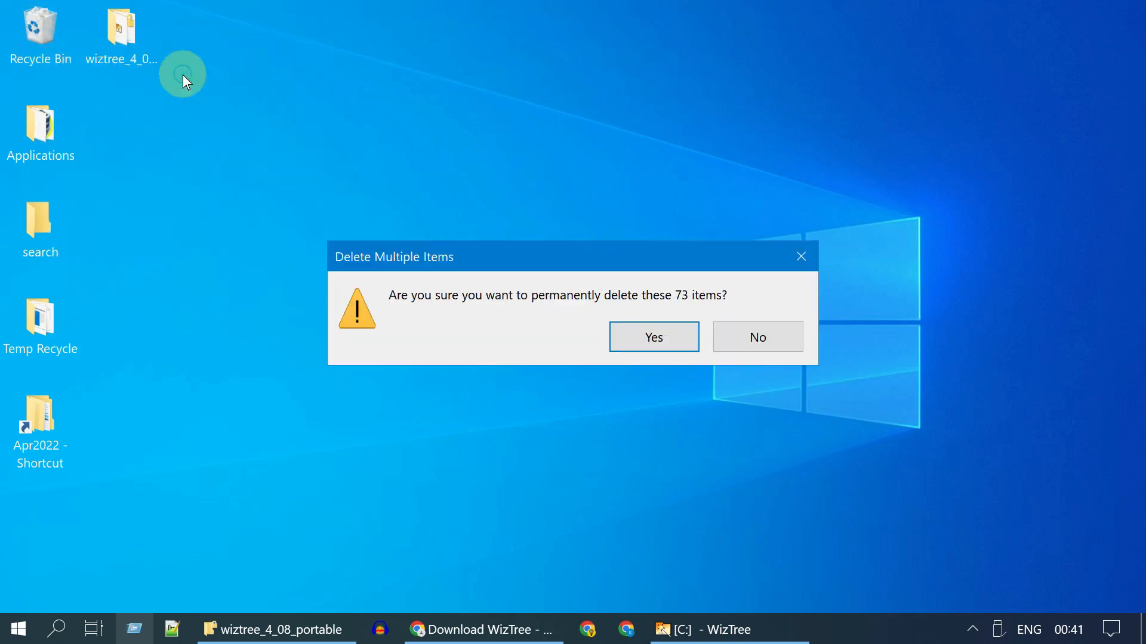
{"action": "left_click", "coordinate": [652, 336]}
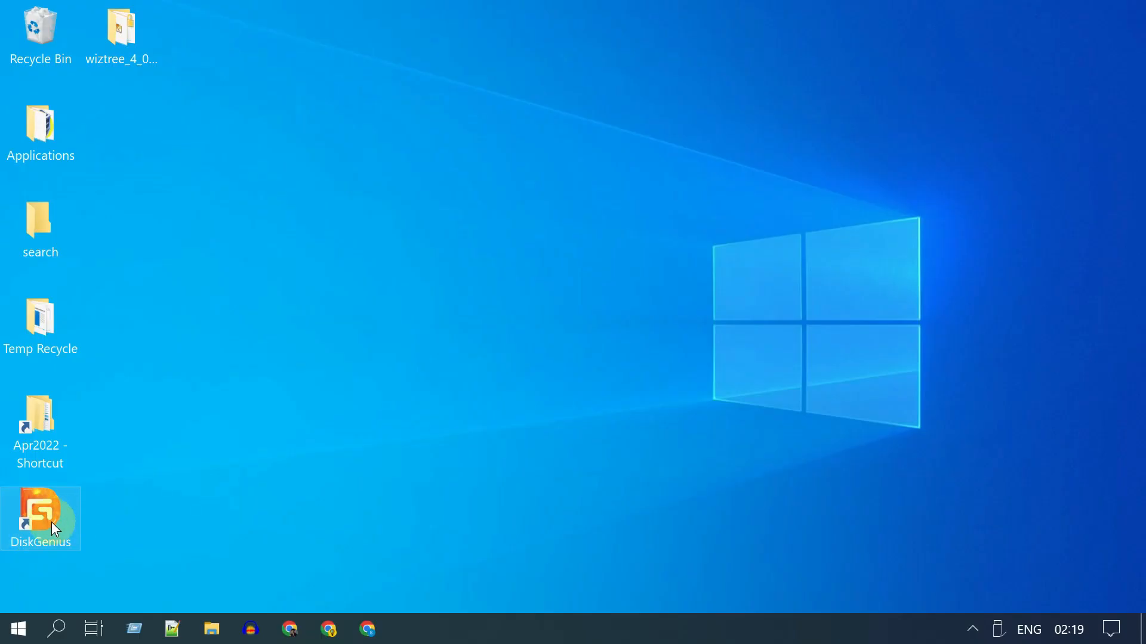
- Launch DiskGenius from its desktop shortcut and open the context menu for Local Disk (C:)
{"action": "double_click", "coordinate": [40, 515]}
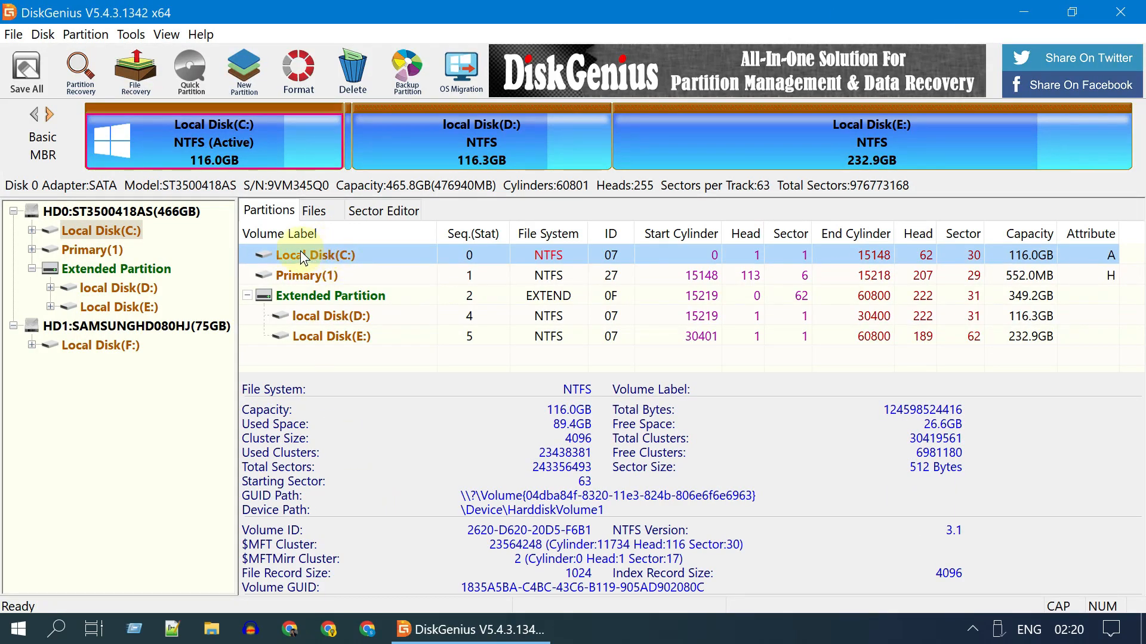
{"action": "right_click", "coordinate": [316, 255]}
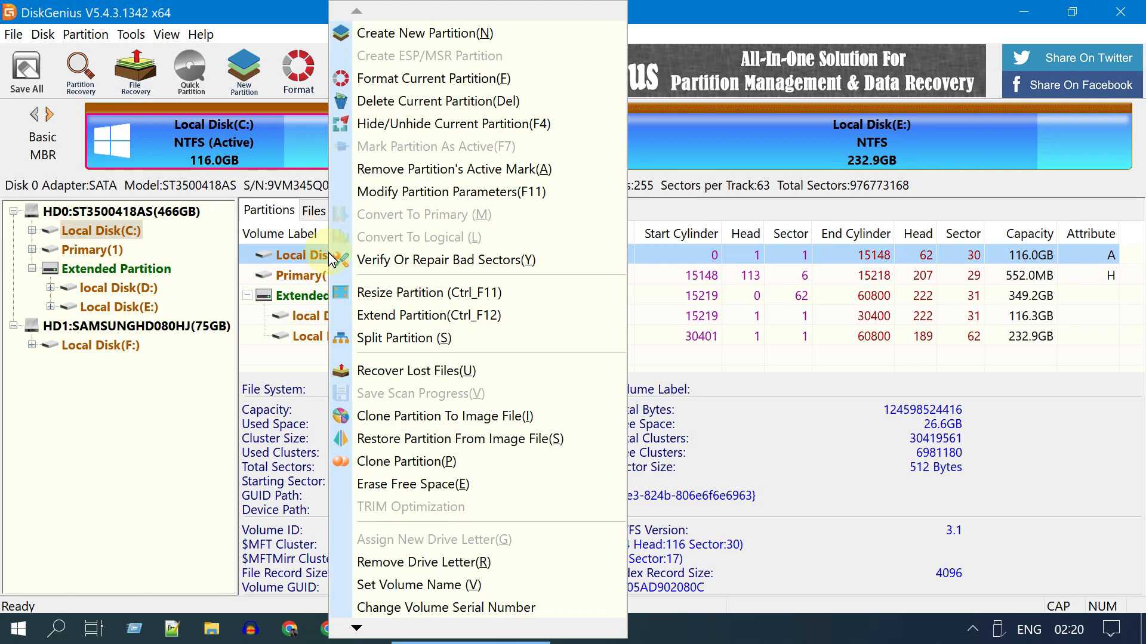
{"action": "mouse_move", "coordinate": [487, 315]}
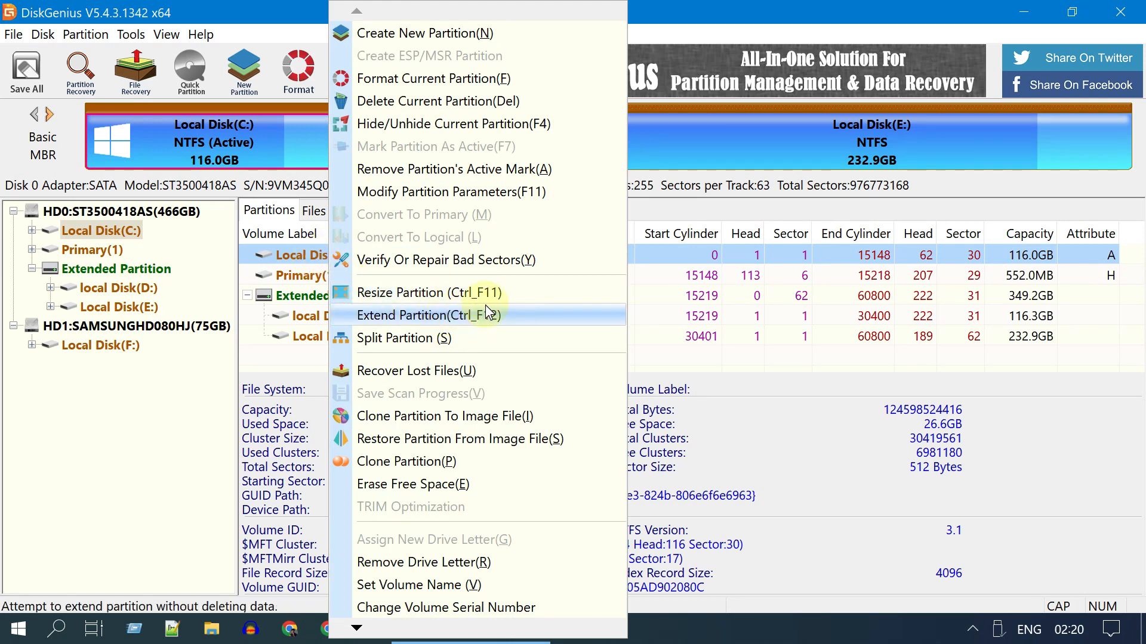
- Extend Local Disk (C:) using free space taken from Local Disk (E:)
{"action": "left_click", "coordinate": [427, 315]}
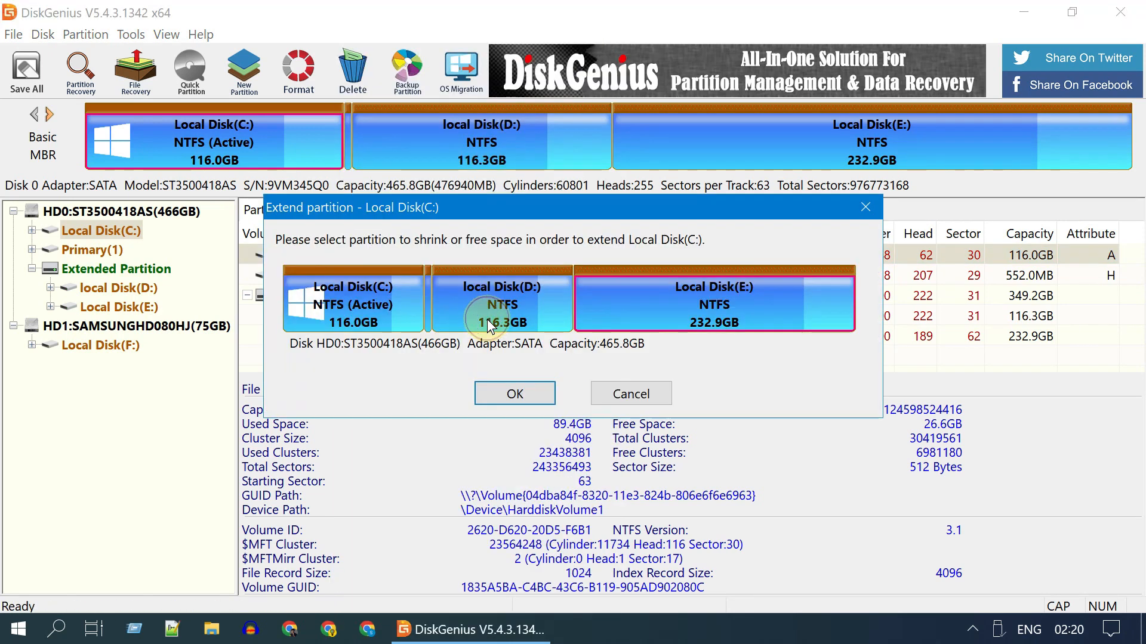
{"action": "mouse_move", "coordinate": [689, 315]}
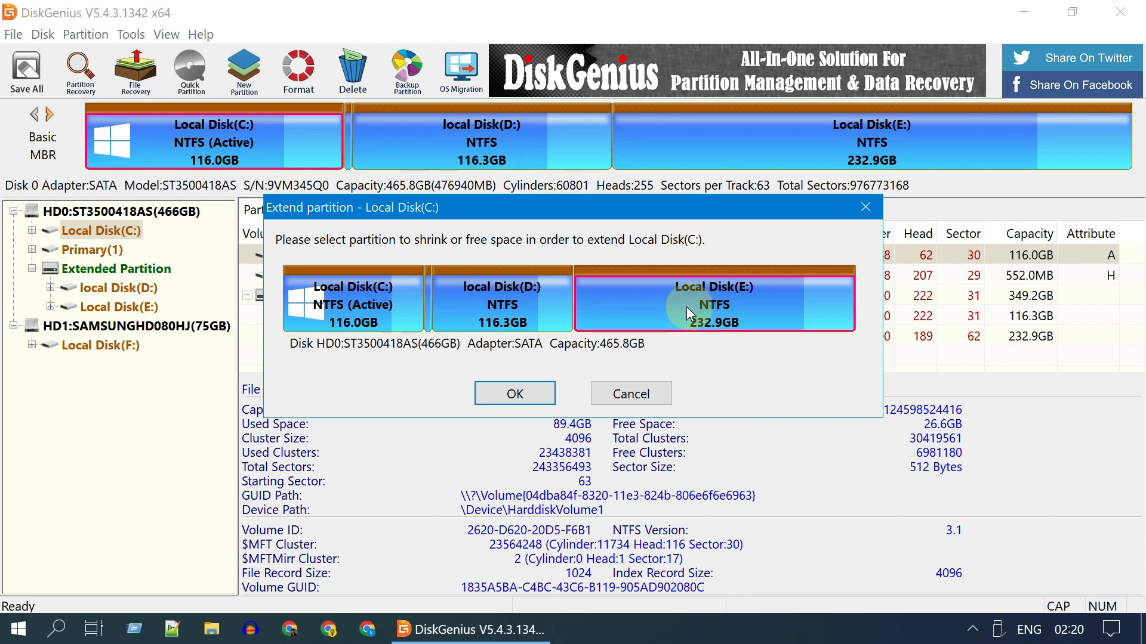
{"action": "mouse_move", "coordinate": [719, 310]}
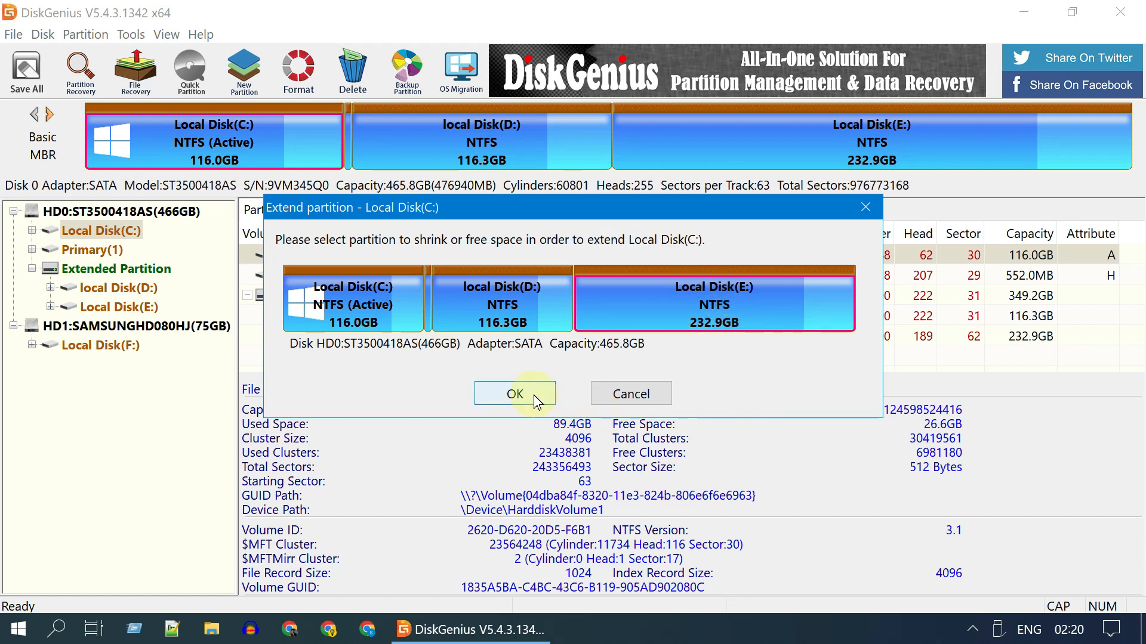
{"action": "left_click", "coordinate": [515, 393]}
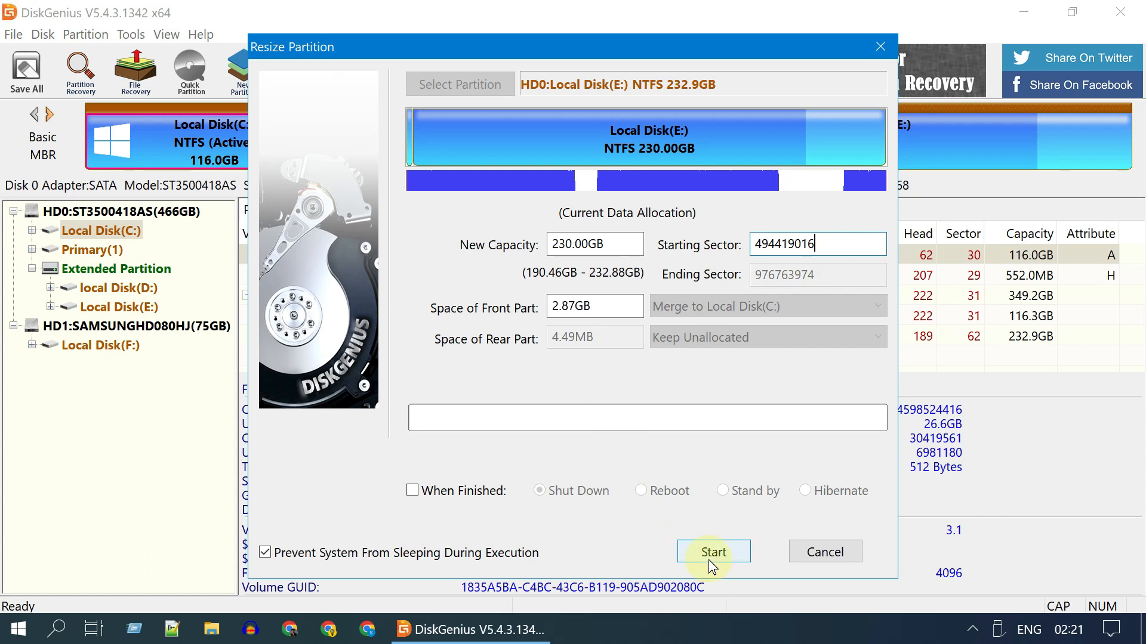
{"action": "mouse_move", "coordinate": [712, 564]}
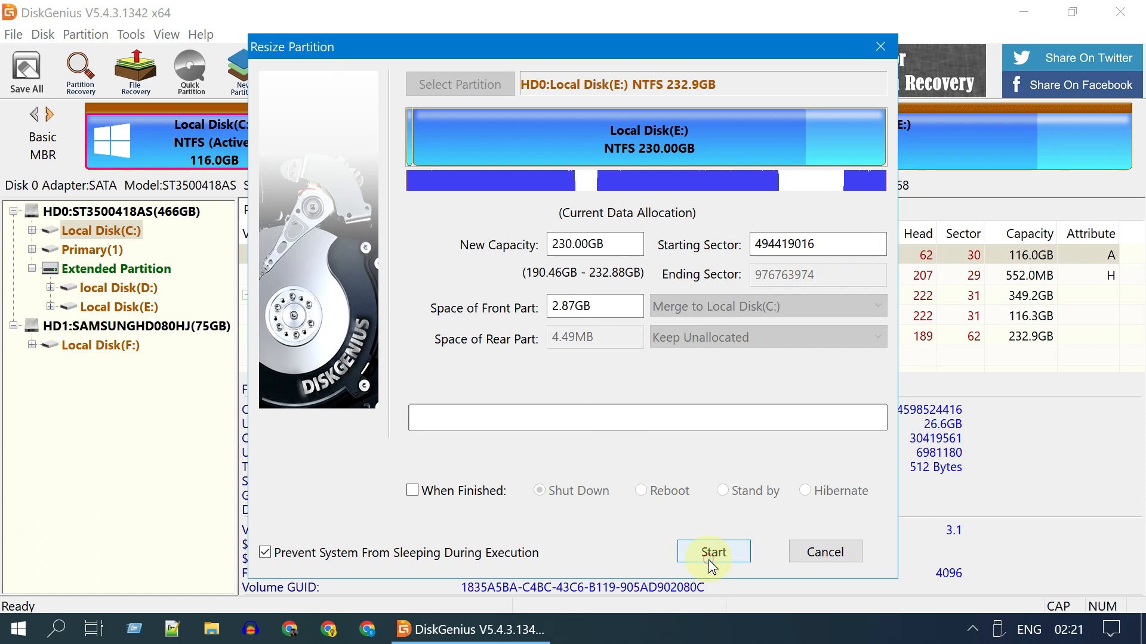
- Start the C: resize in DiskGenius, confirming the operations and the reboot
{"action": "left_click", "coordinate": [712, 550]}
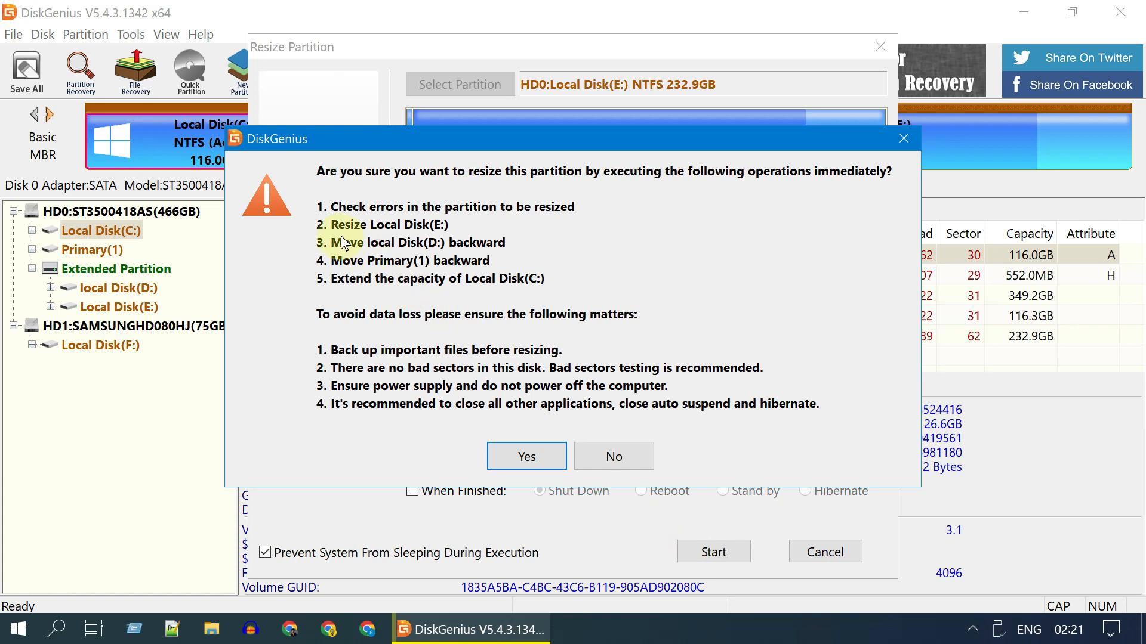
{"action": "mouse_move", "coordinate": [479, 322]}
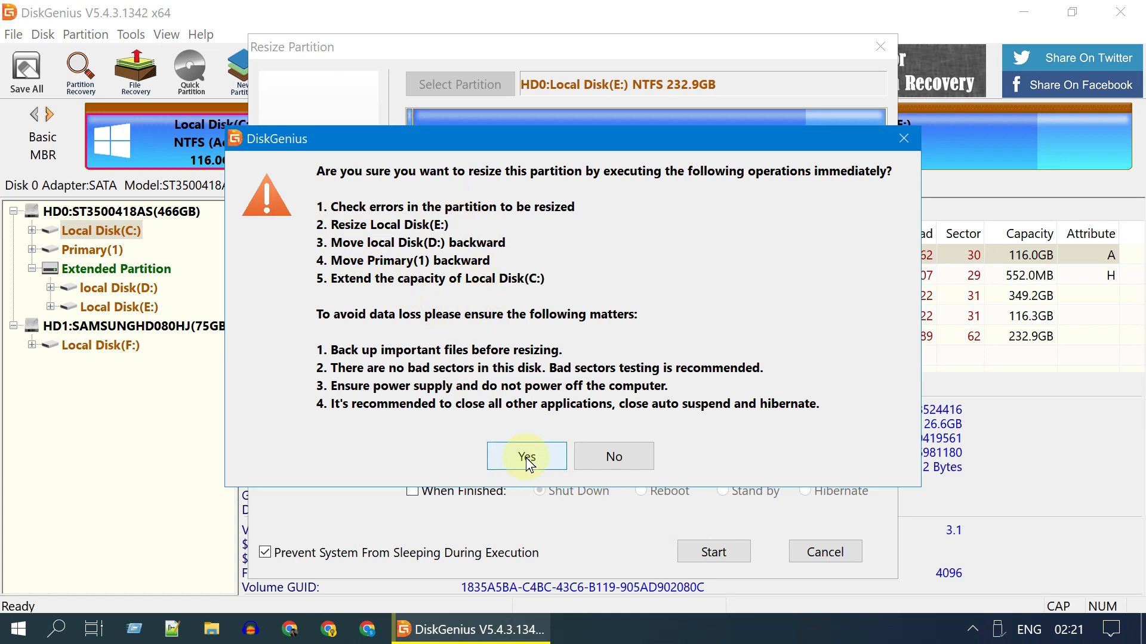
{"action": "left_click", "coordinate": [525, 456]}
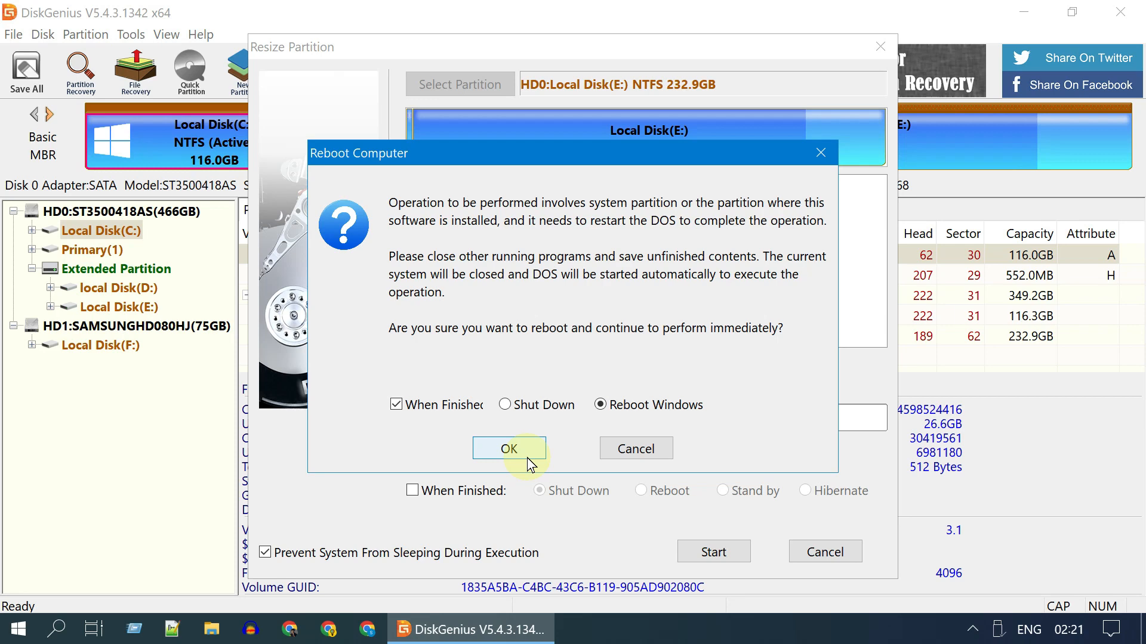
{"action": "left_click", "coordinate": [508, 448]}
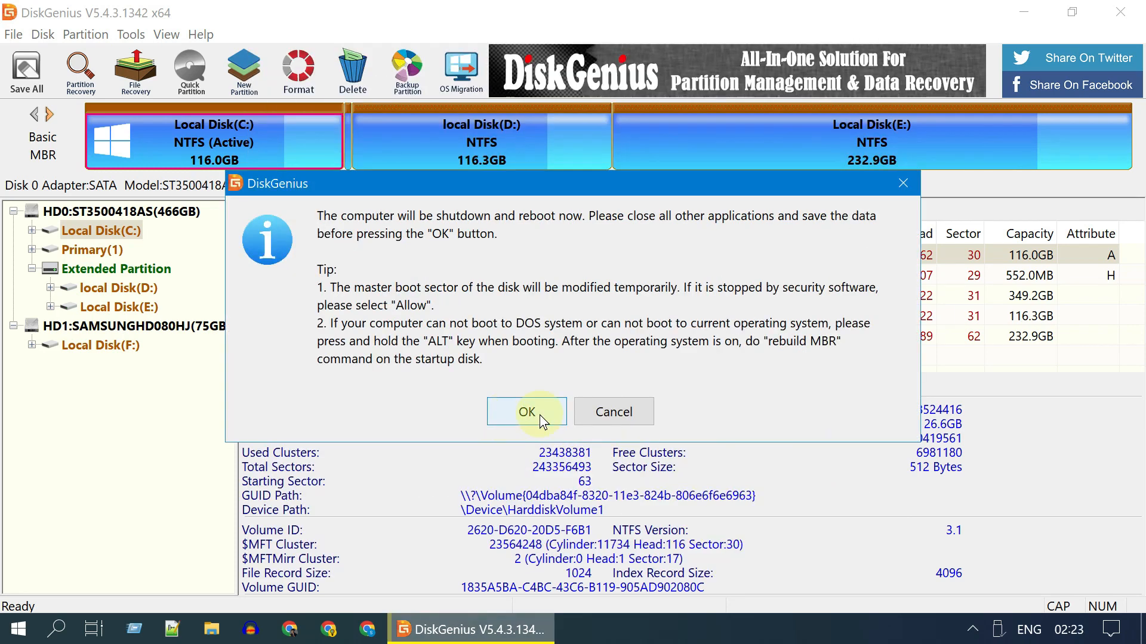
{"action": "left_click", "coordinate": [525, 412]}
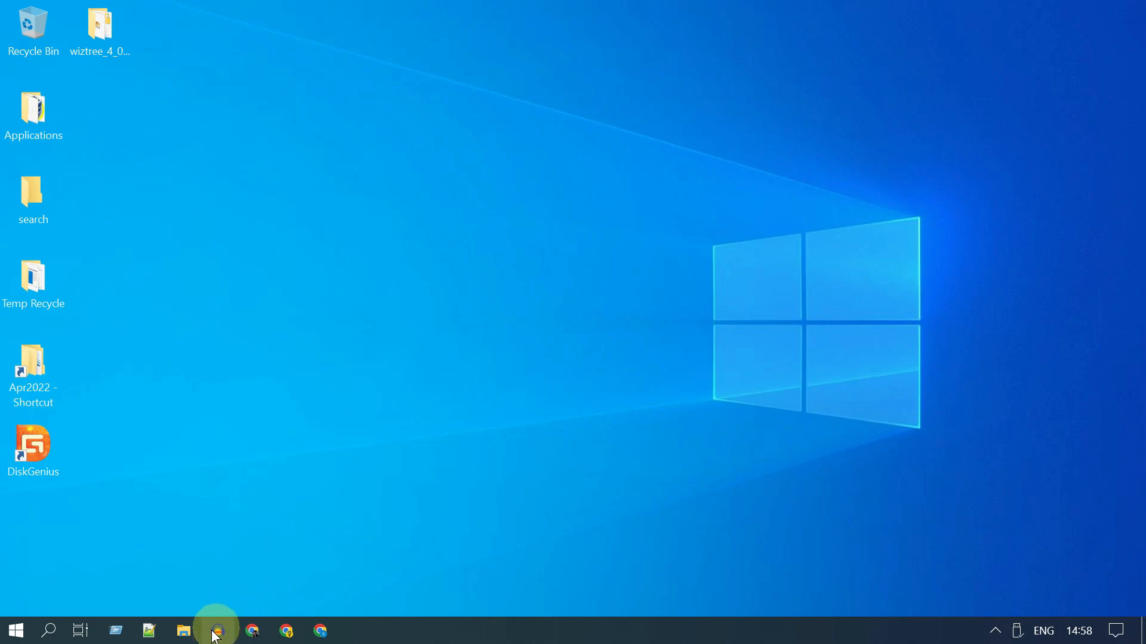
- Open This PC in File Explorer to check C: shows 43.9 GB free of 118 GB
{"action": "left_click", "coordinate": [182, 630]}
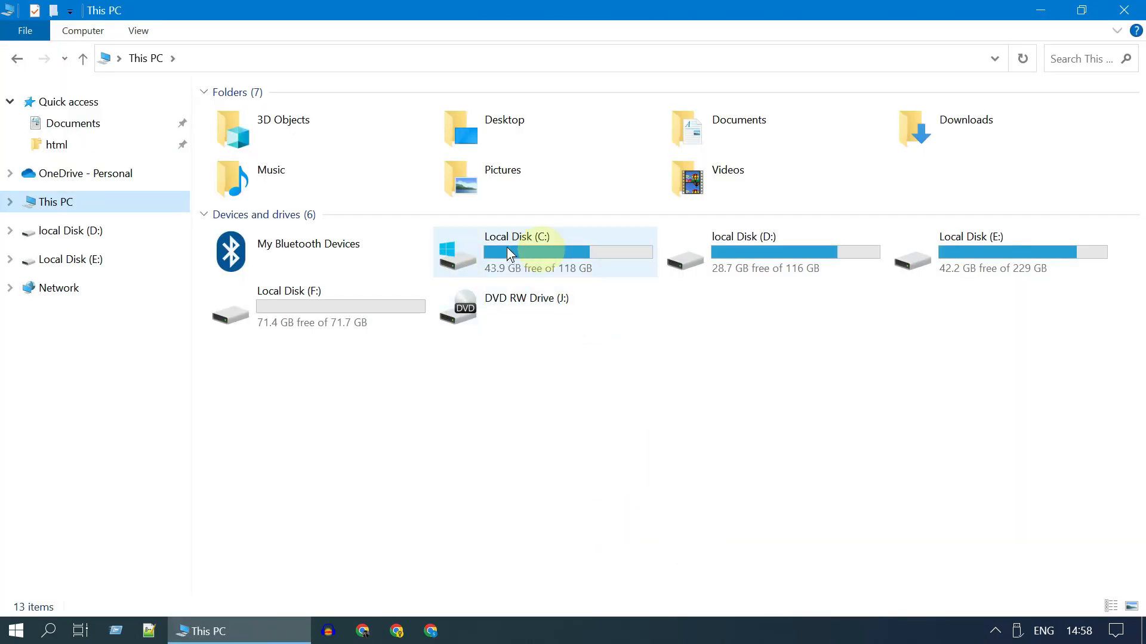